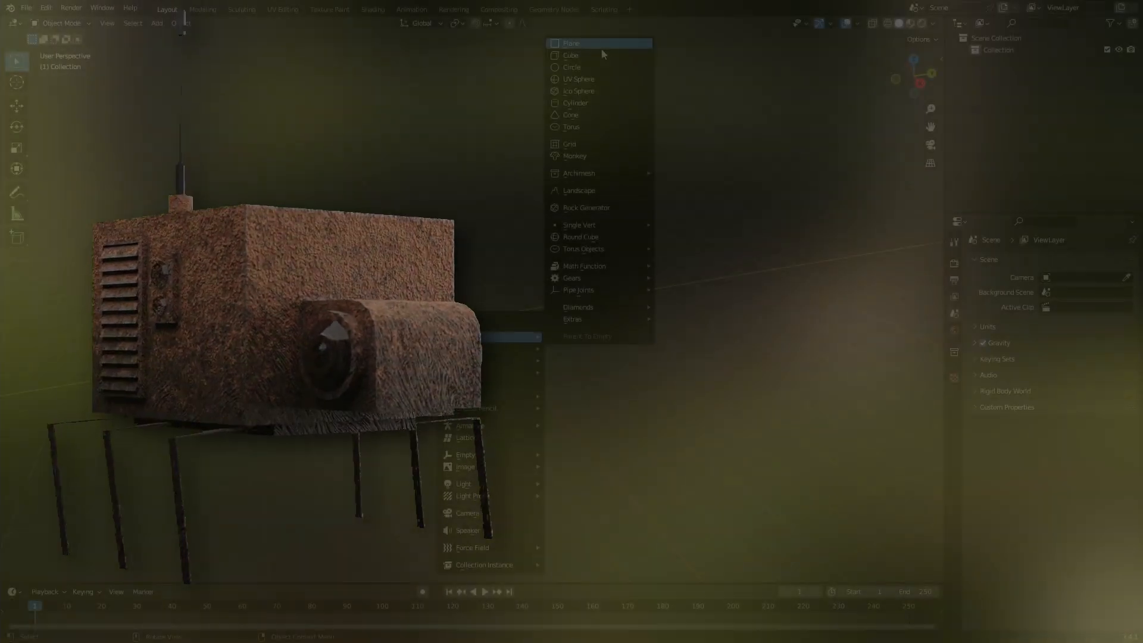
Step: Add a default cube at the world origin of the new scene
left_click(571, 55)
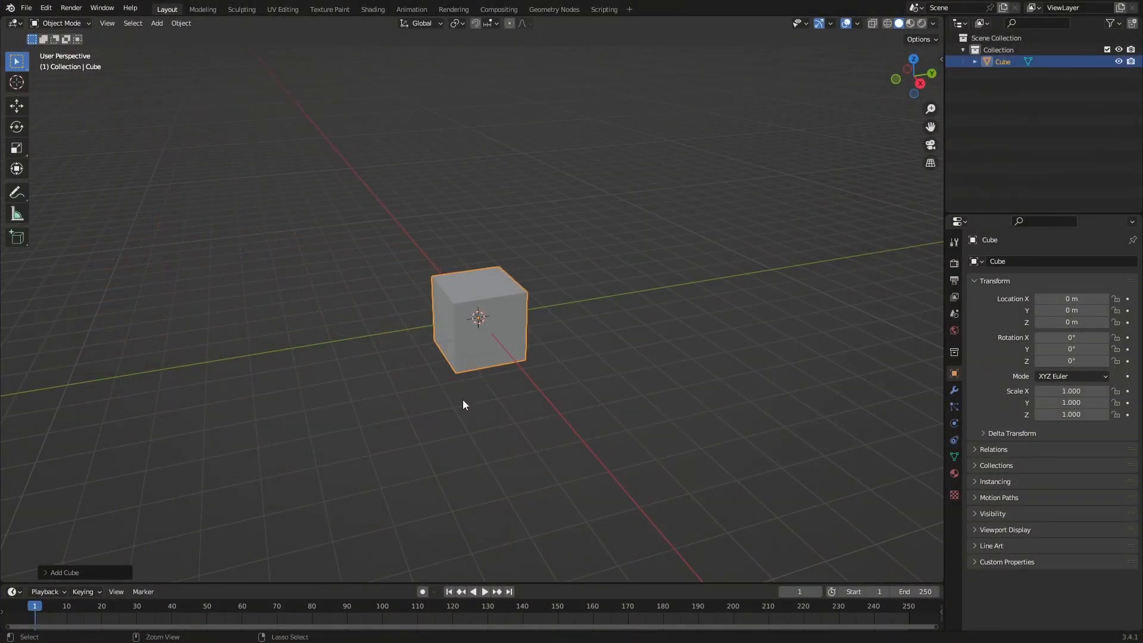
mouse_move(458, 410)
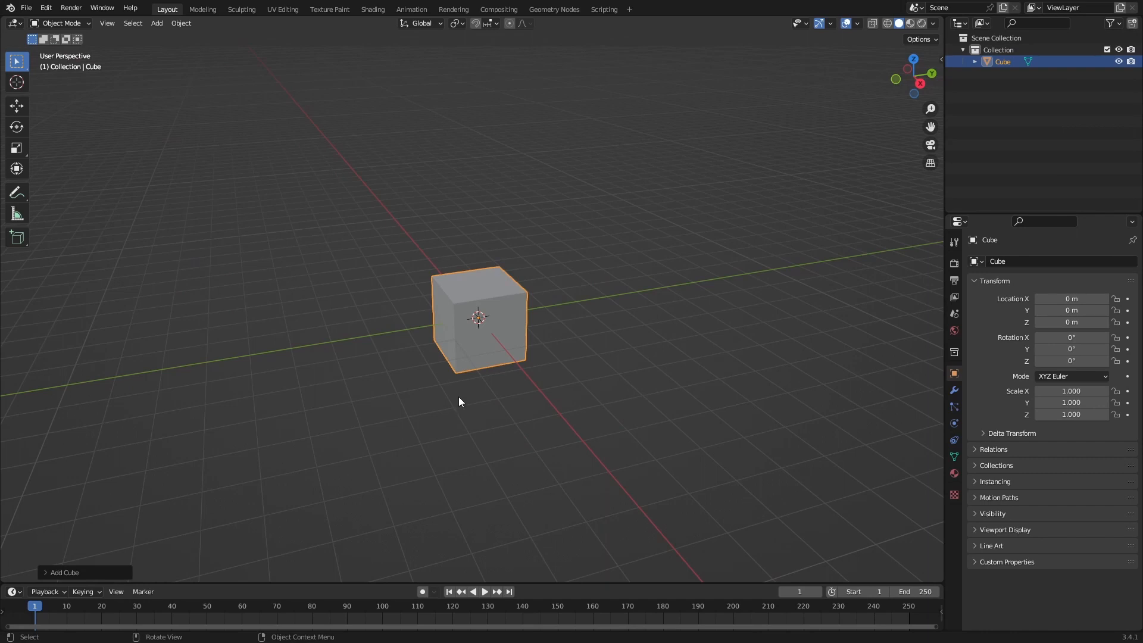
mouse_move(452, 406)
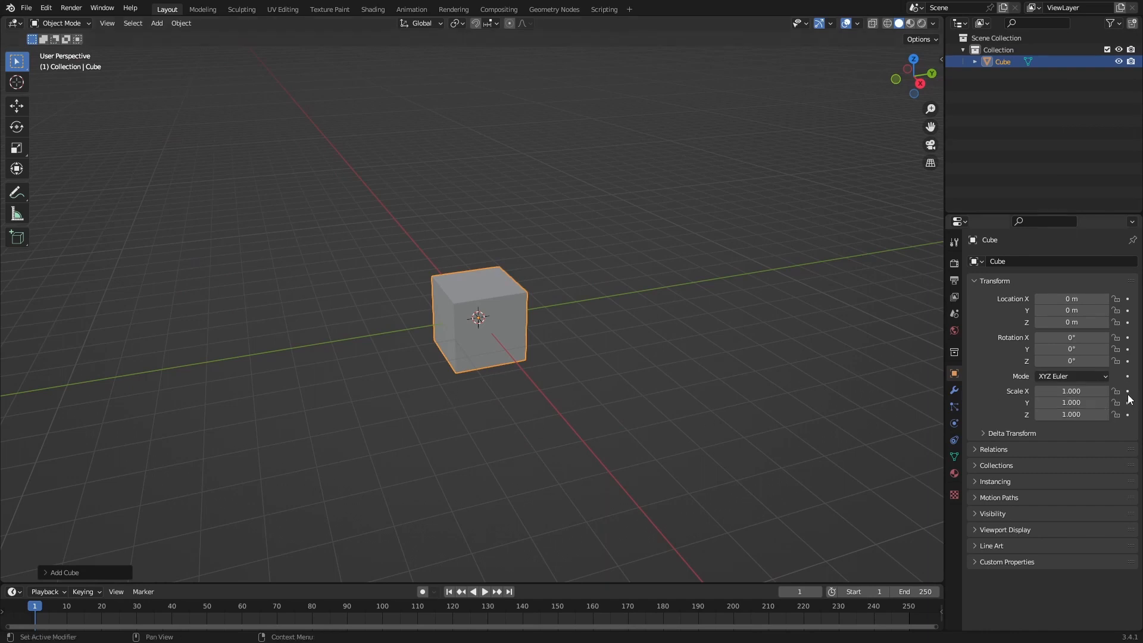
mouse_move(1127, 302)
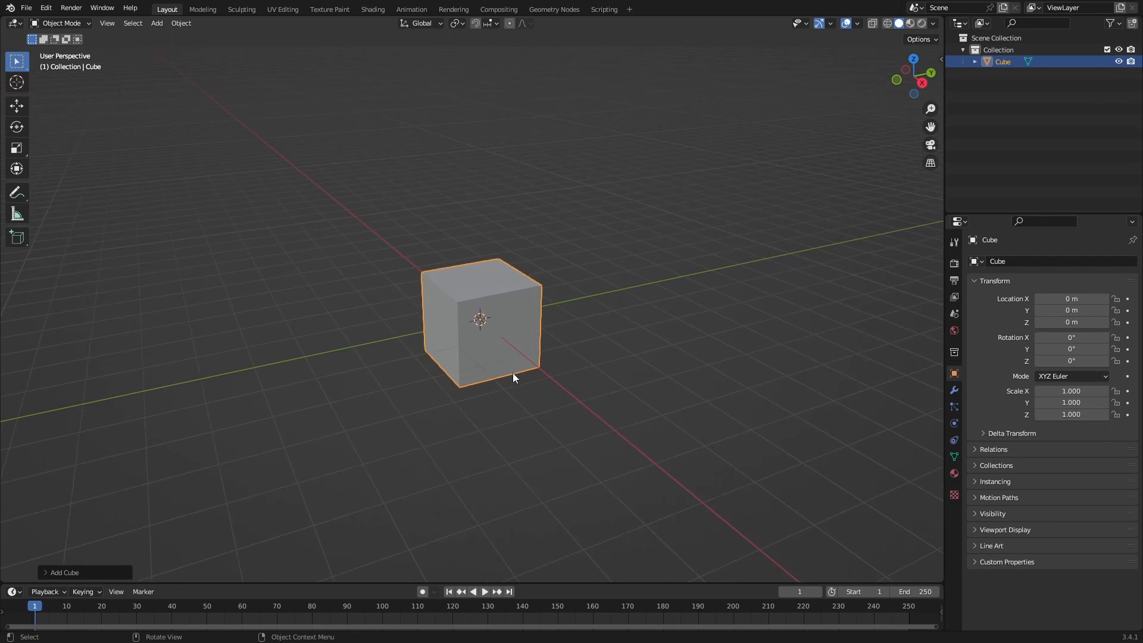
Step: Subdivide the cube, add a Clouds-texture Displace modifier, shade smooth, and keyframe Strength
key("x")
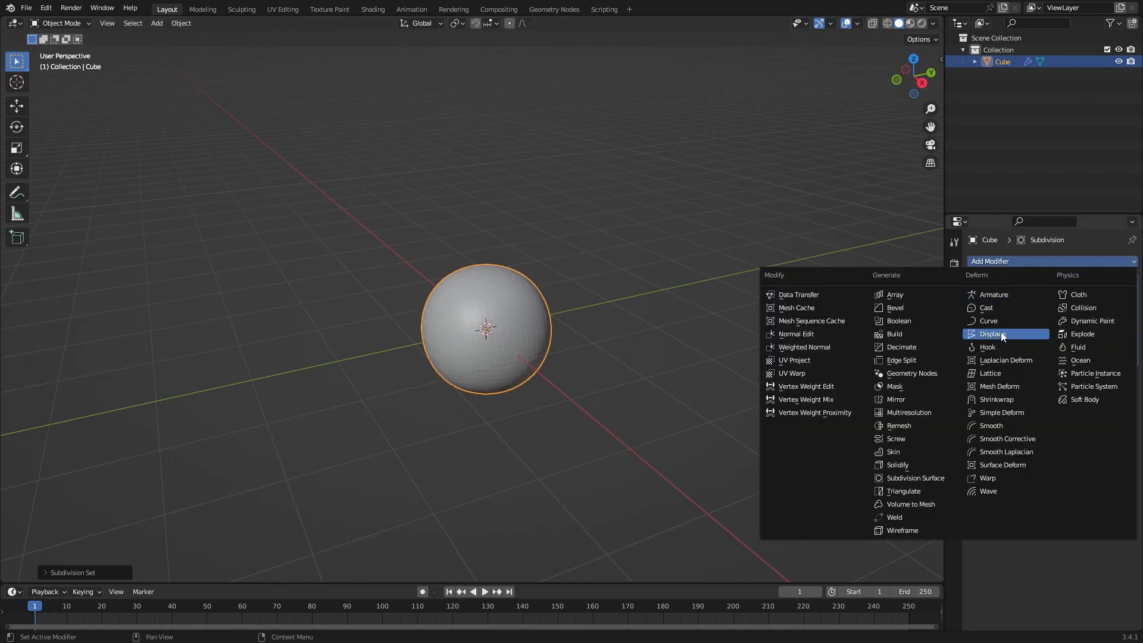
left_click(993, 334)
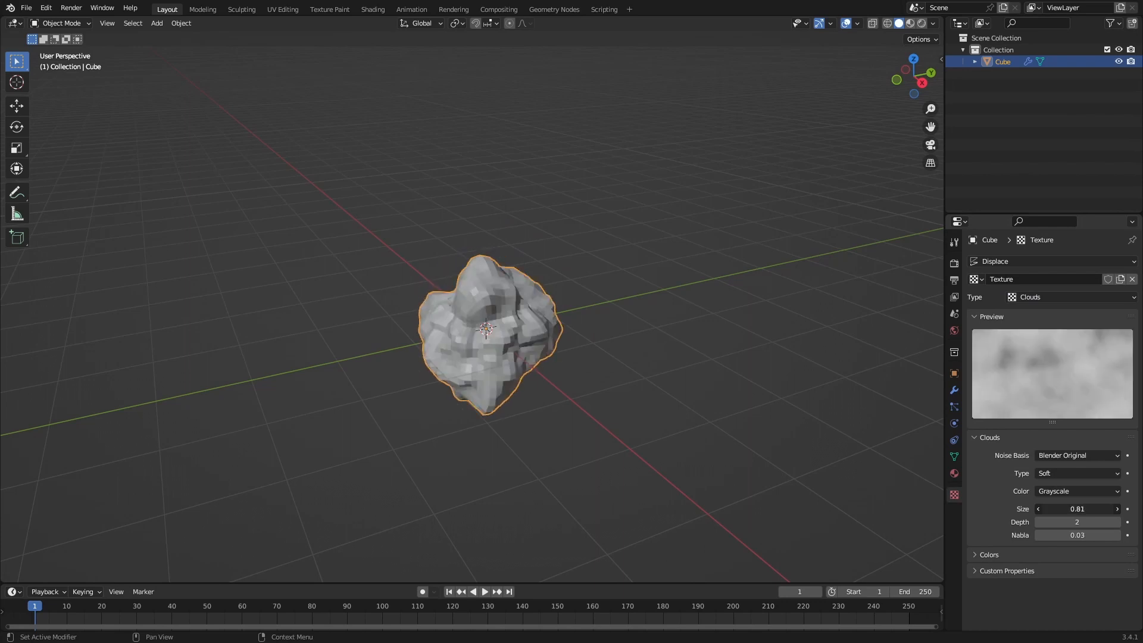
left_click(954, 390)
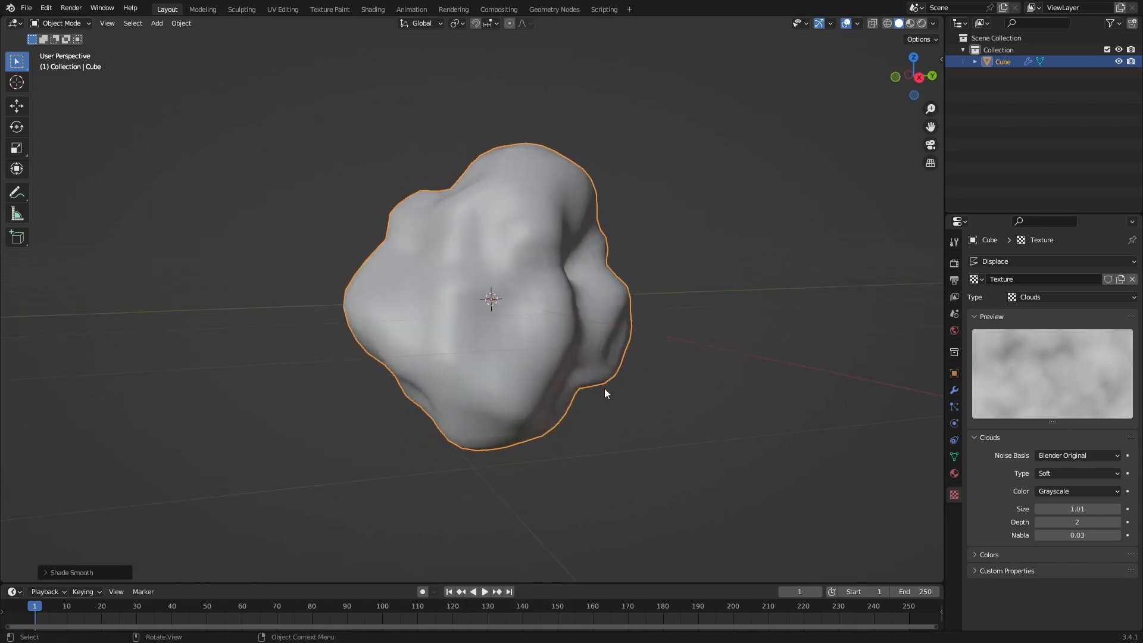
left_click(954, 392)
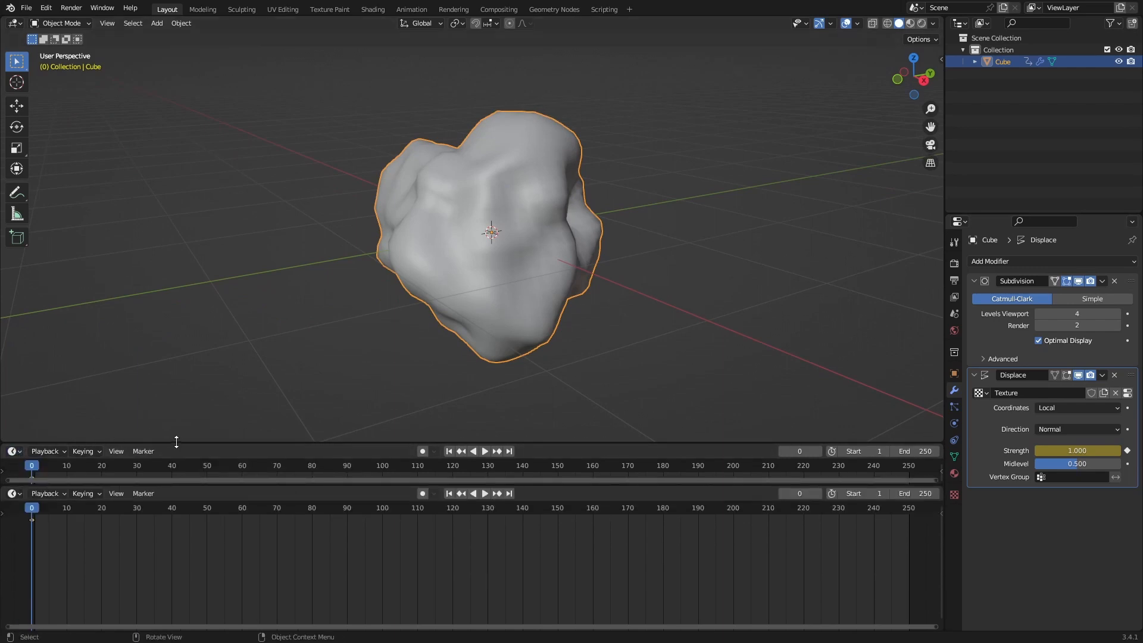
Step: Show the Strength (Displace) curve in a Graph Editor in the lower area, with Key menu open
left_click(12, 493)
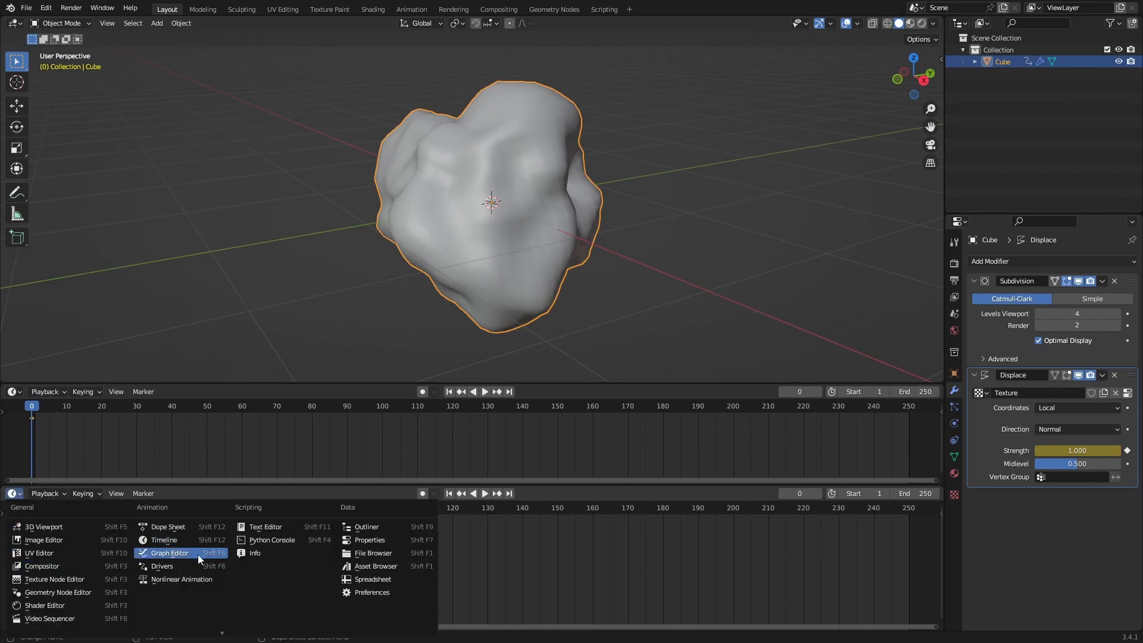
left_click(169, 553)
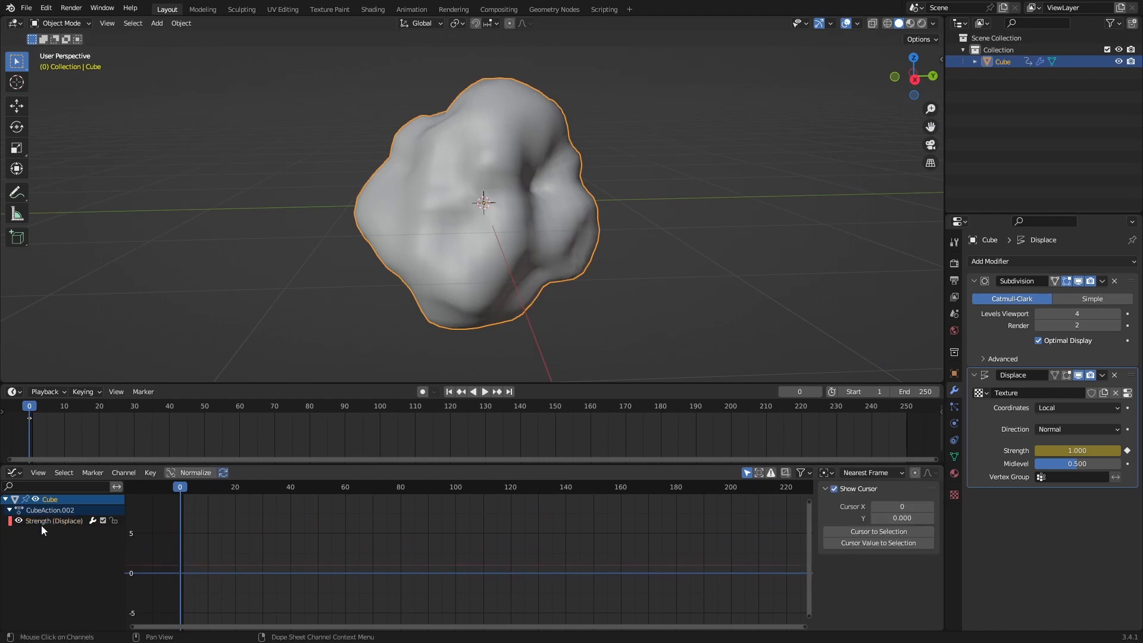
left_click(53, 521)
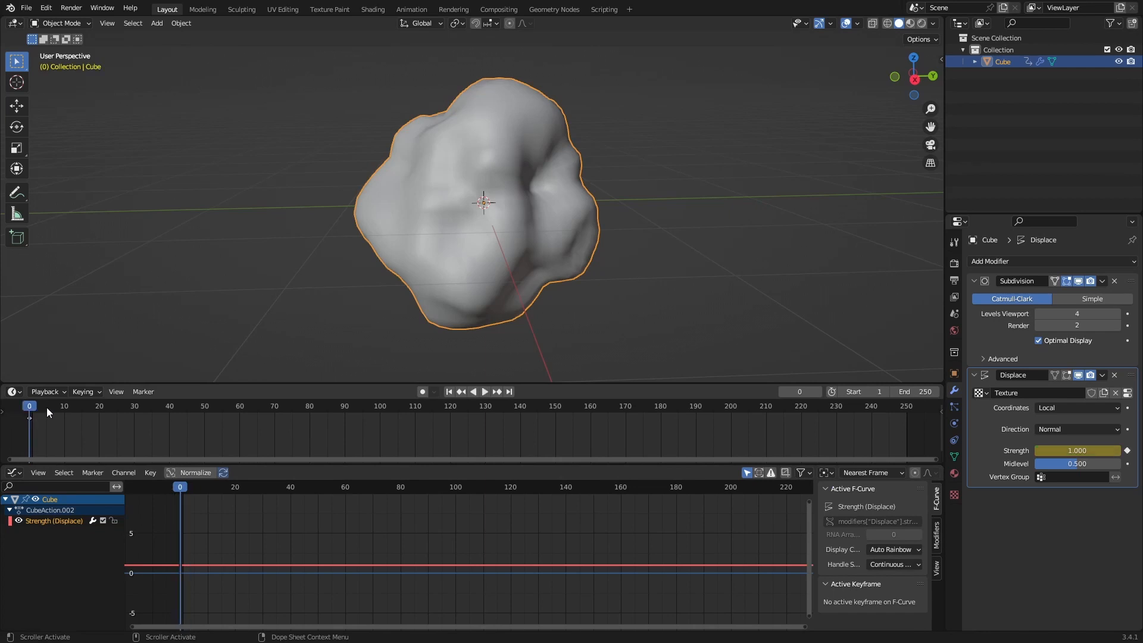
mouse_move(57, 440)
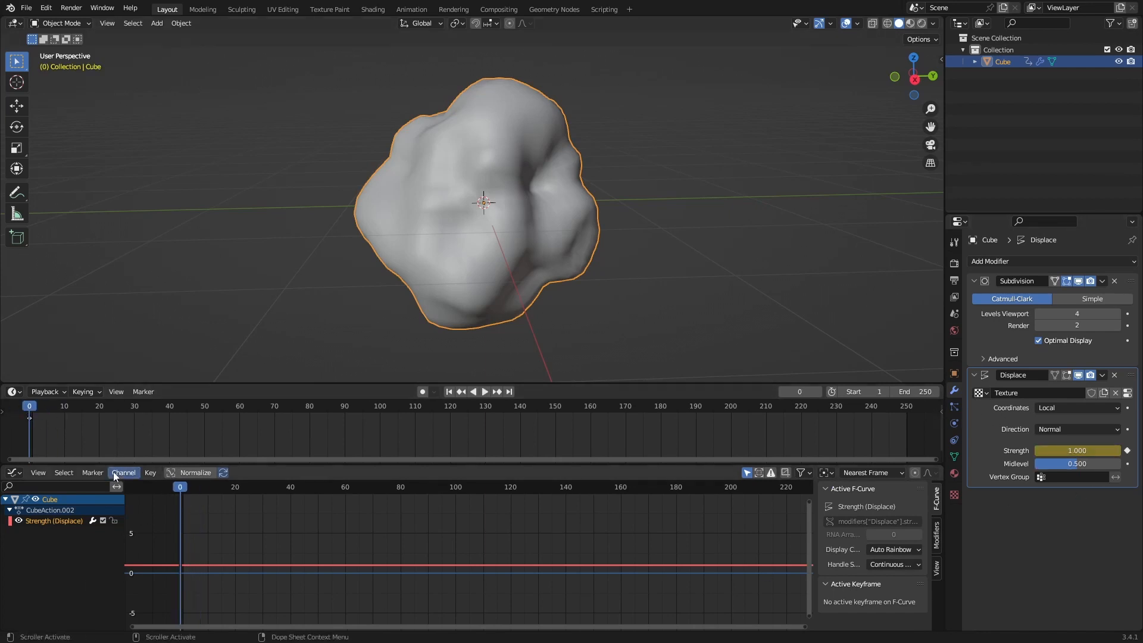
mouse_move(117, 499)
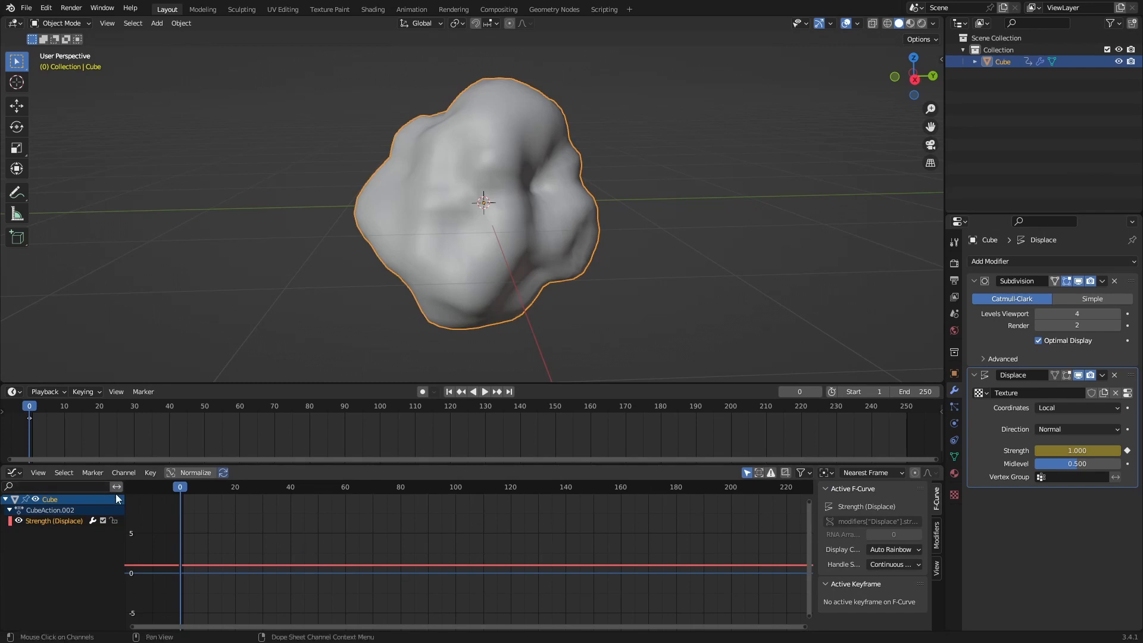
left_click(150, 472)
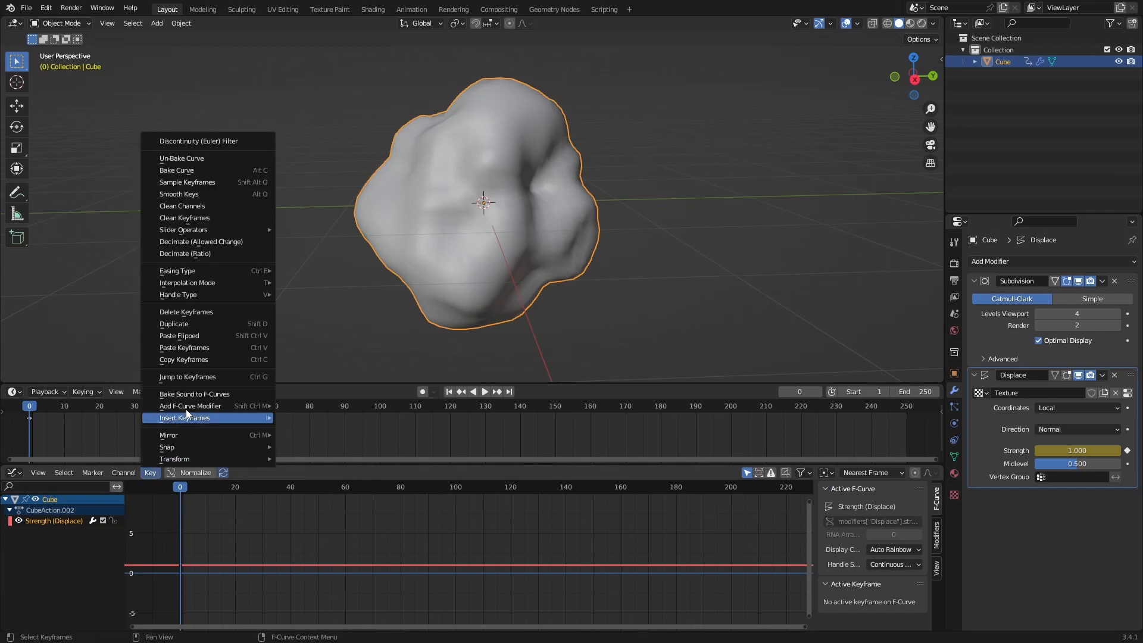
Step: Bake the chosen audio file onto the Strength curve with Square Threshold 0.010
left_click(194, 394)
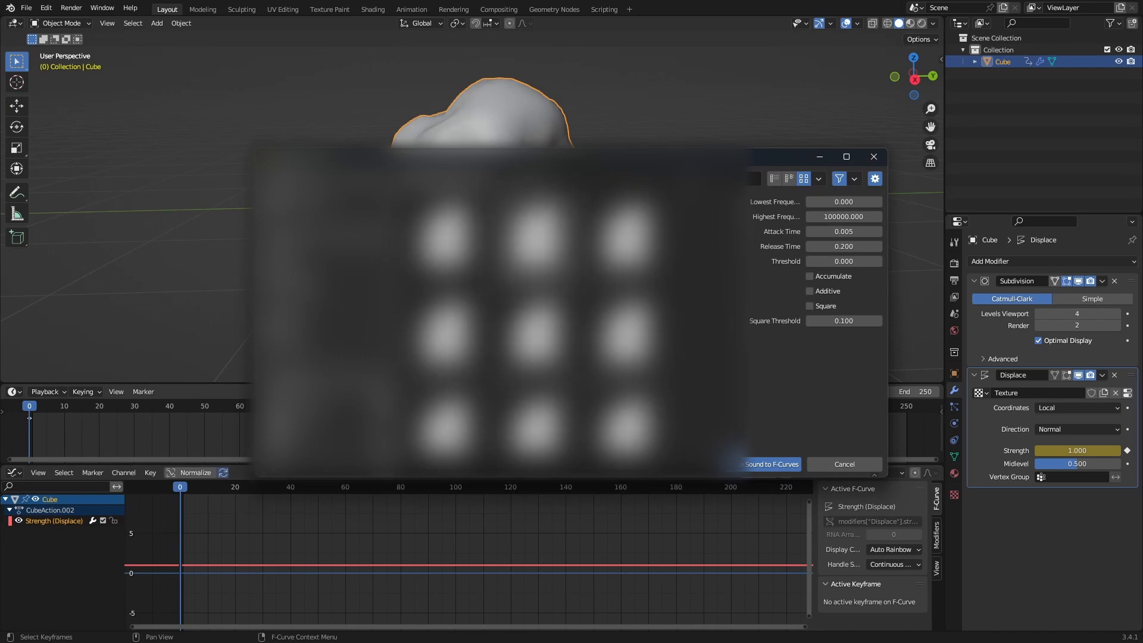
left_click(538, 250)
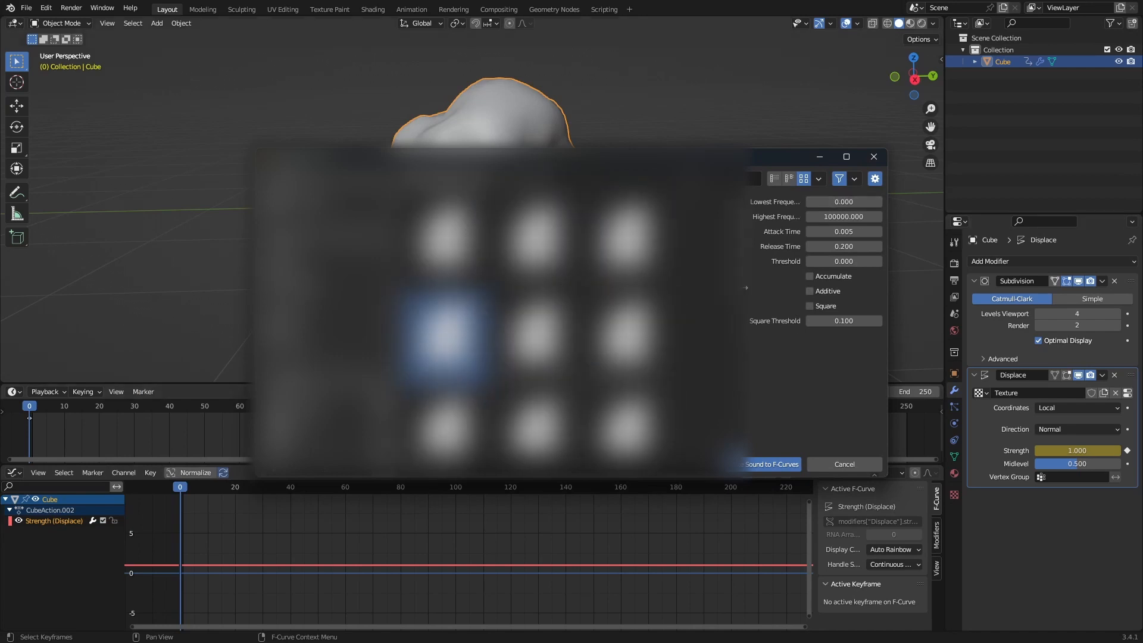
mouse_move(824, 229)
type("0.010")
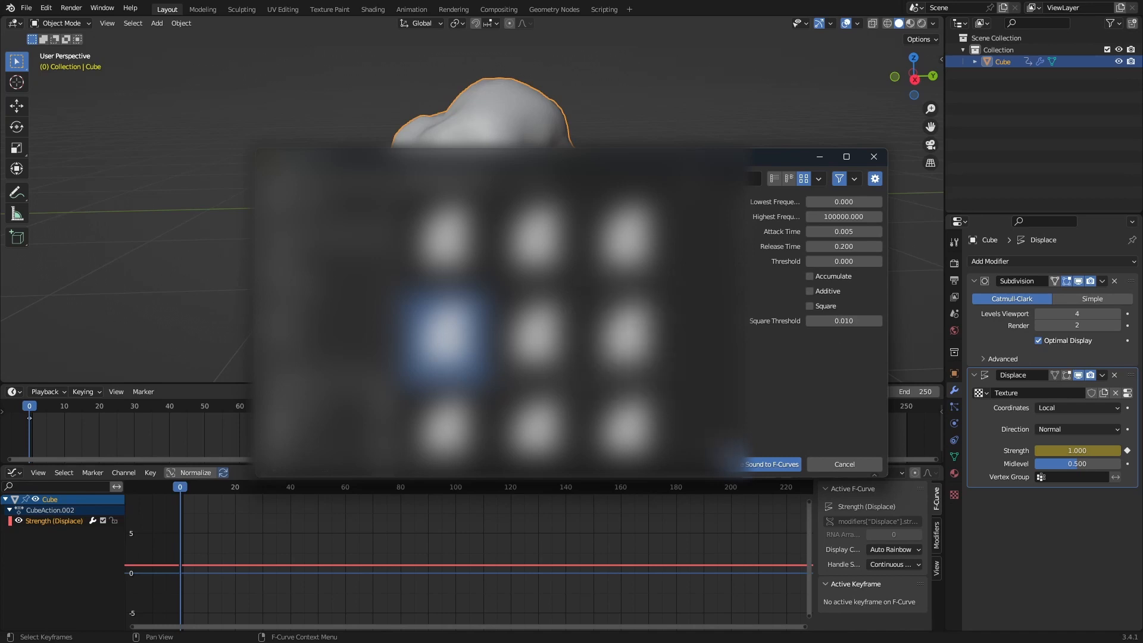
left_click(770, 464)
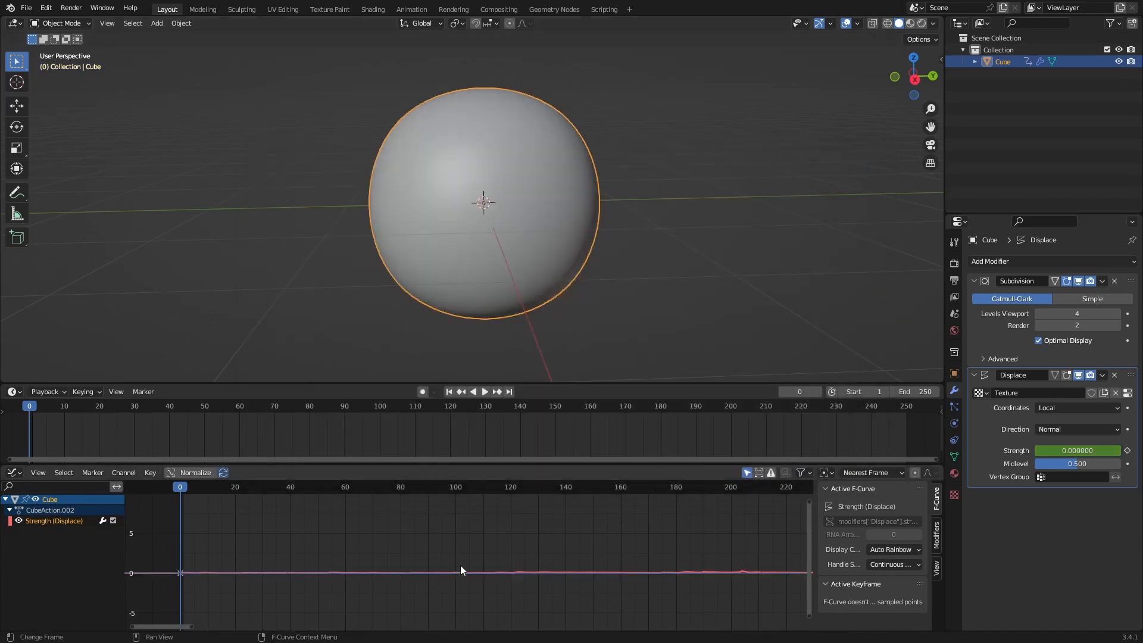
Step: Set the scene End frame to 2486 and show the curve's Modifiers settings
scroll("down", 3)
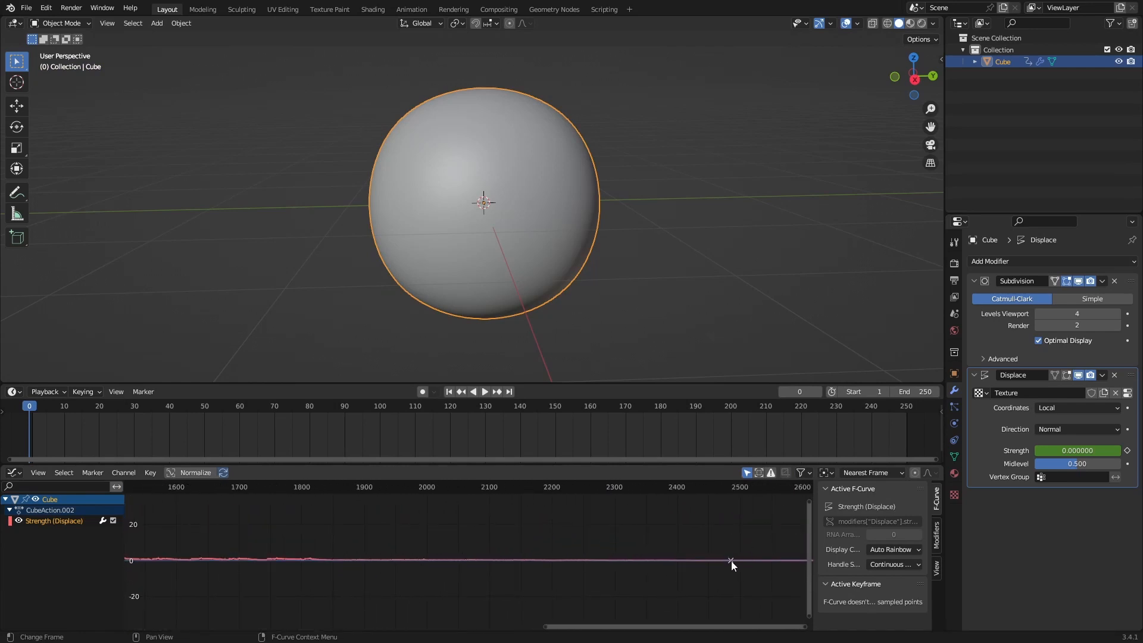
left_click(916, 392)
type("2486")
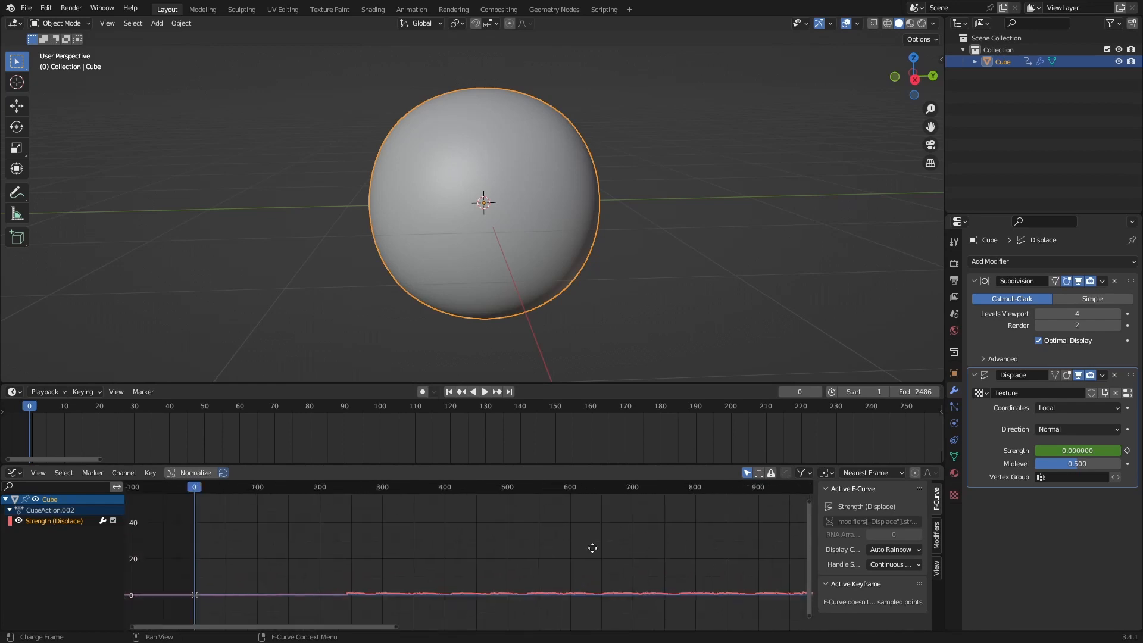
left_click(484, 391)
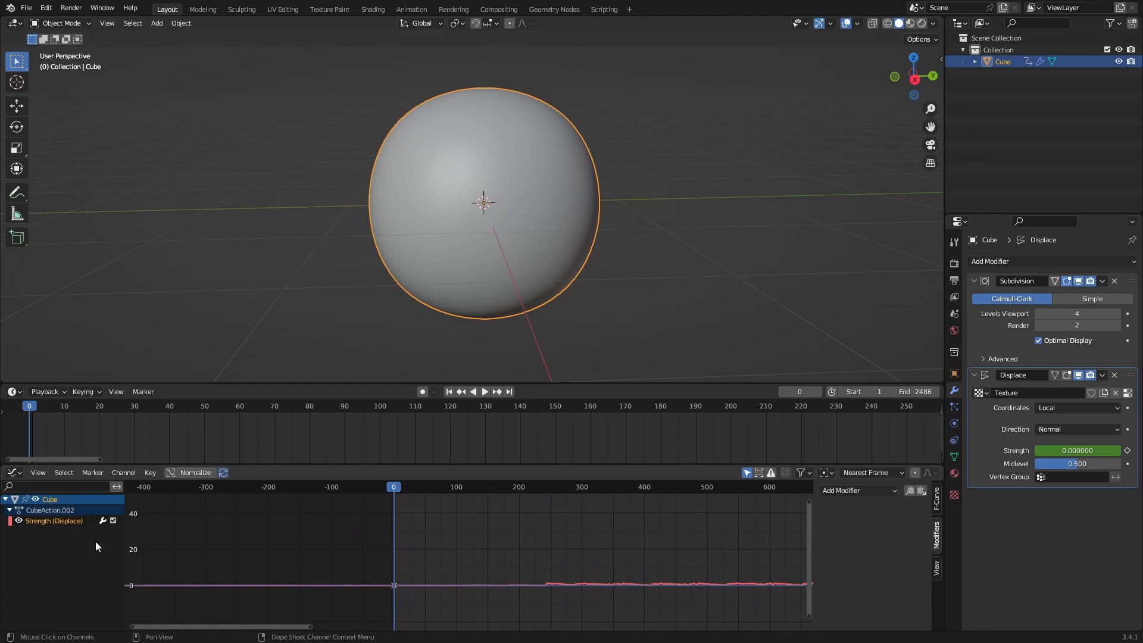
Step: Add an Envelope modifier with a control point and tune its Max during playback
left_click(858, 490)
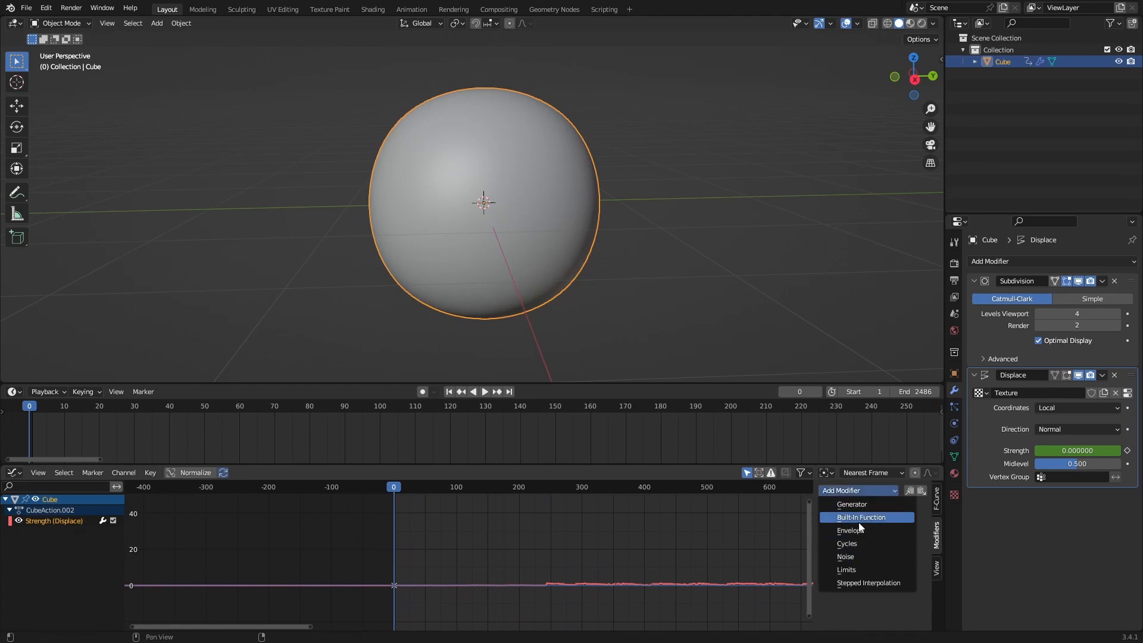
left_click(848, 530)
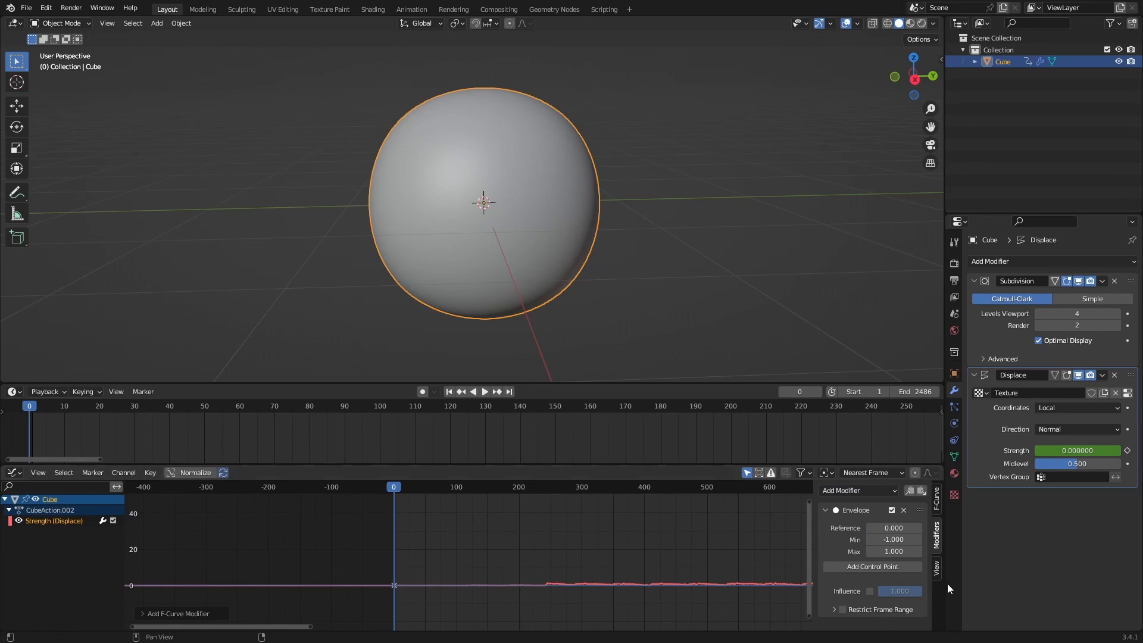
left_click(871, 566)
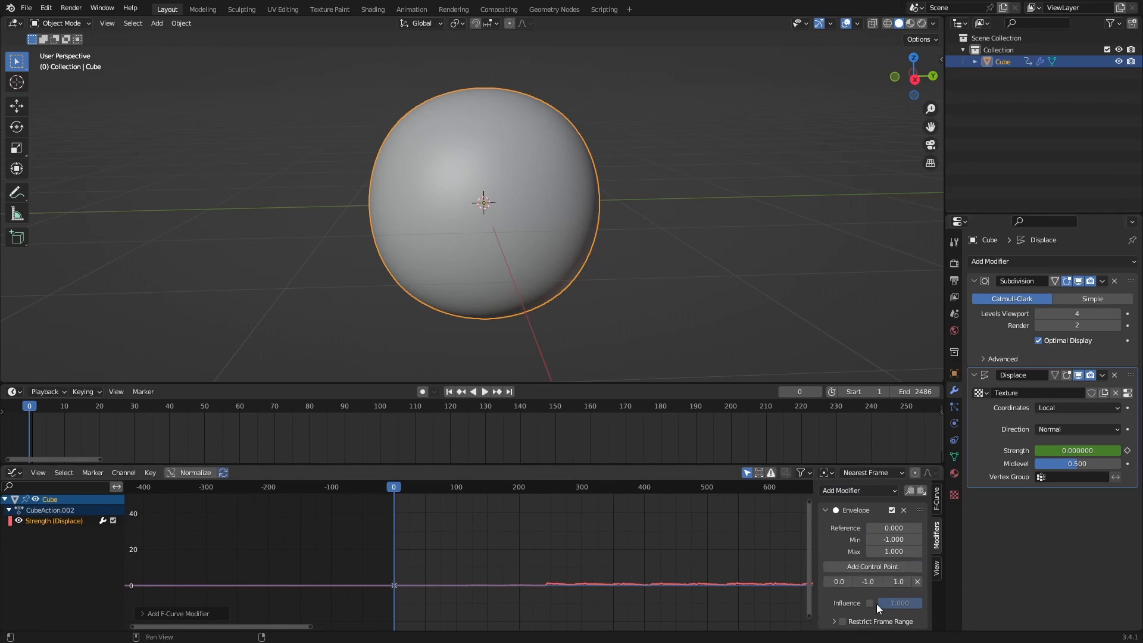
left_click(893, 551)
type("0.020")
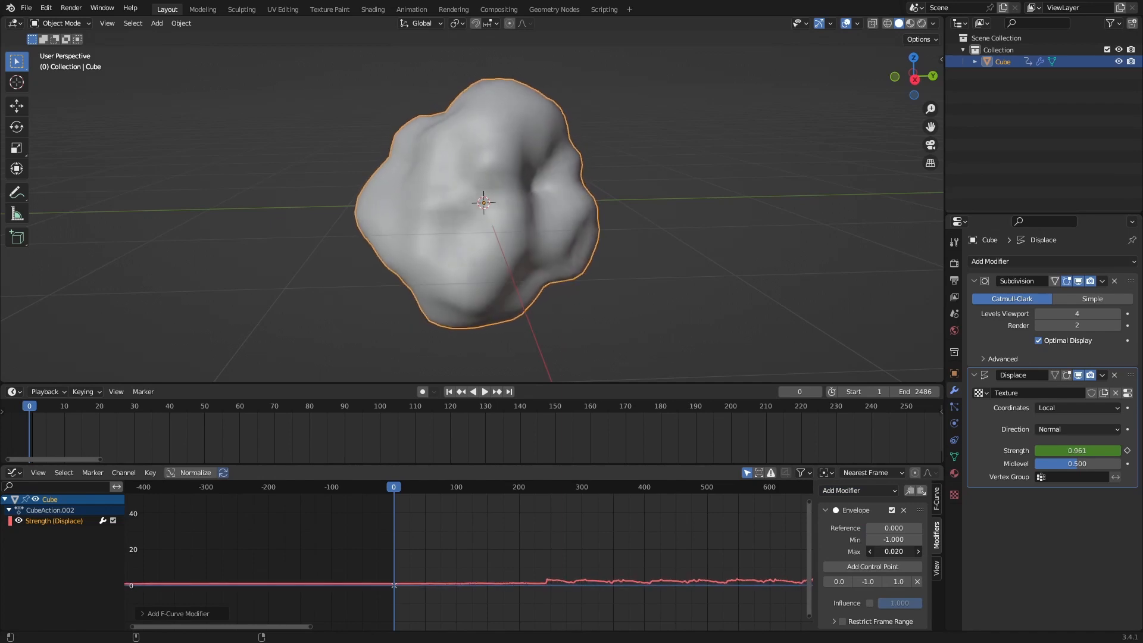
left_click(484, 391)
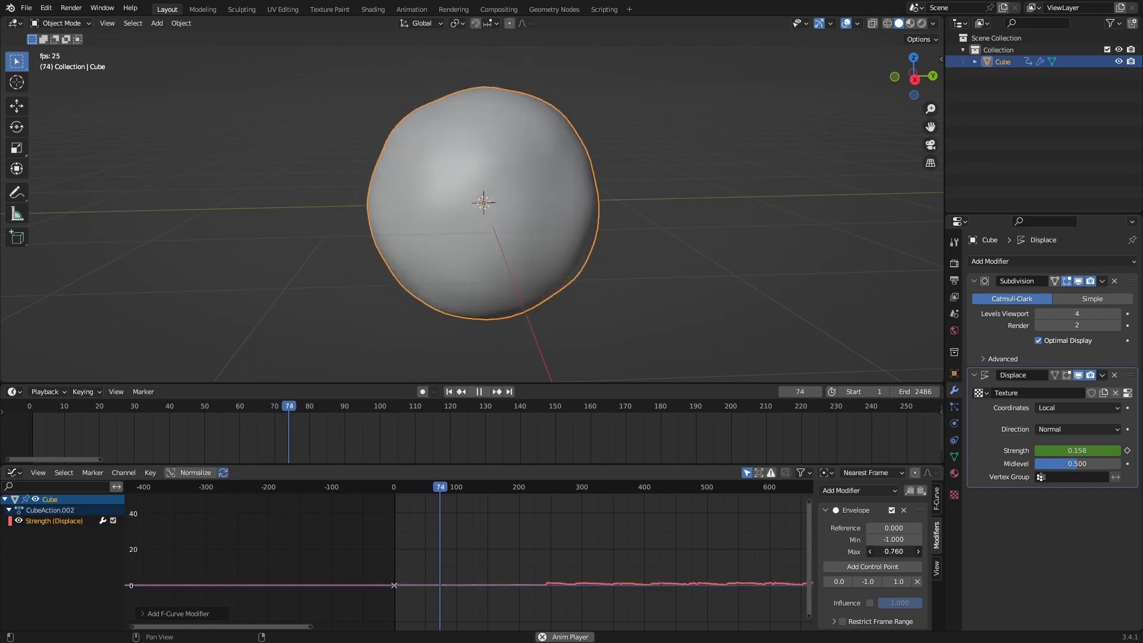
left_click(479, 392)
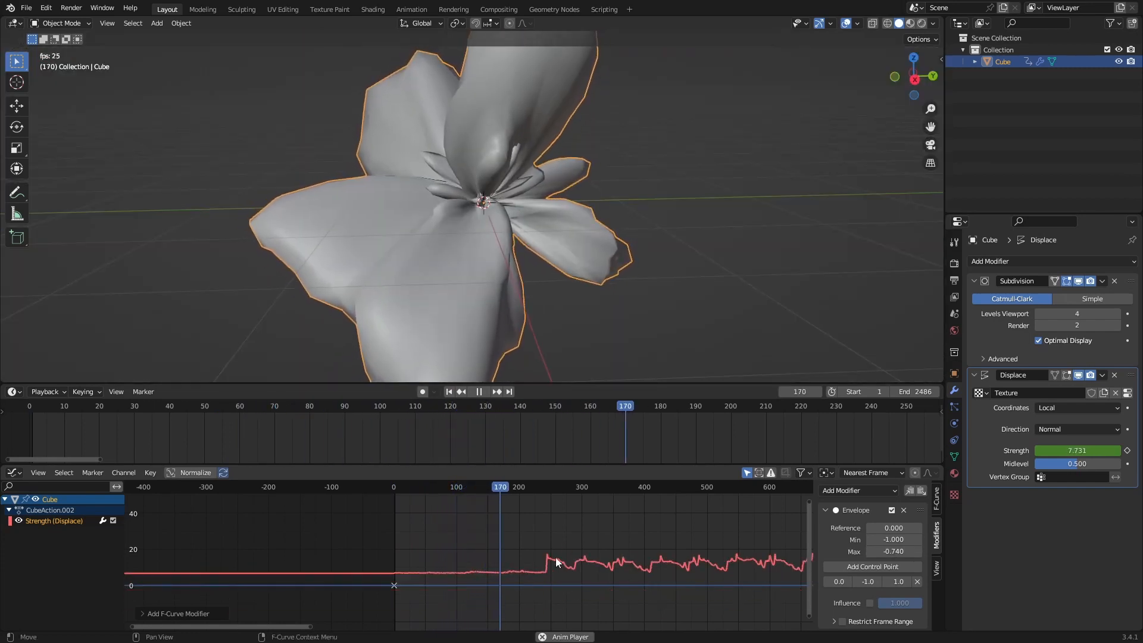
left_click(478, 391)
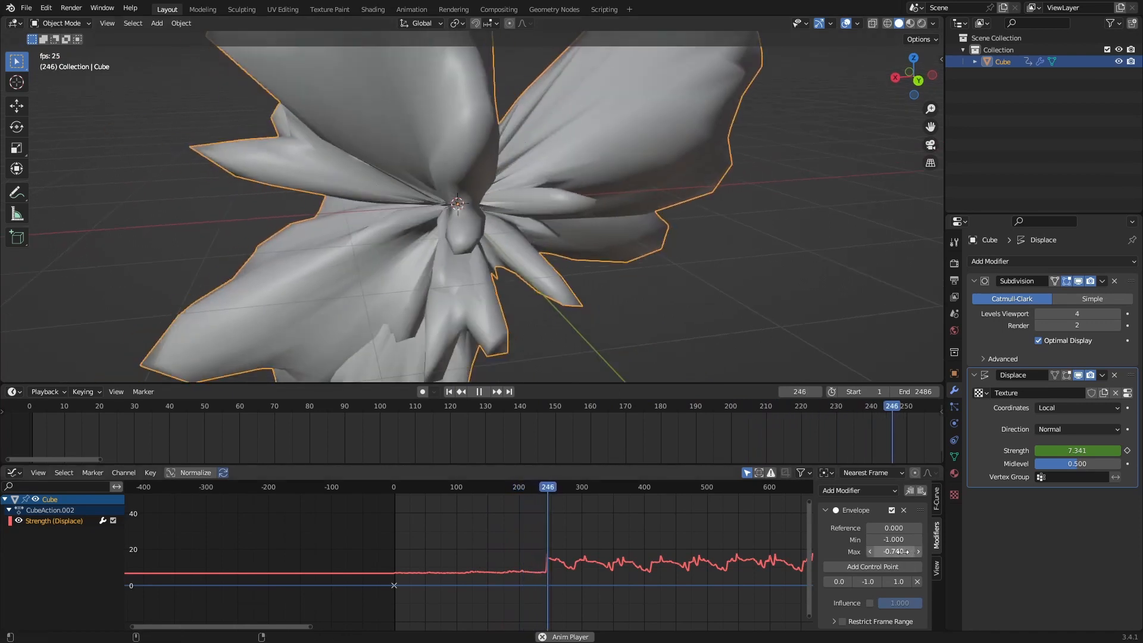
left_click(478, 392)
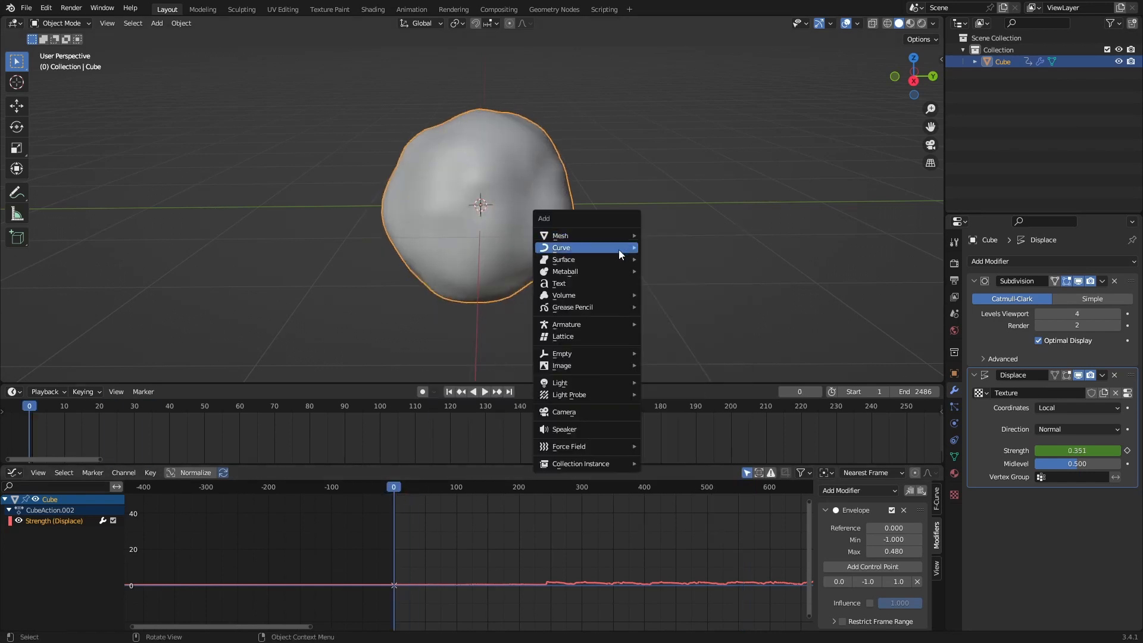
Step: Add a speaker and load 'griffins station.wav' as its sound
left_click(565, 428)
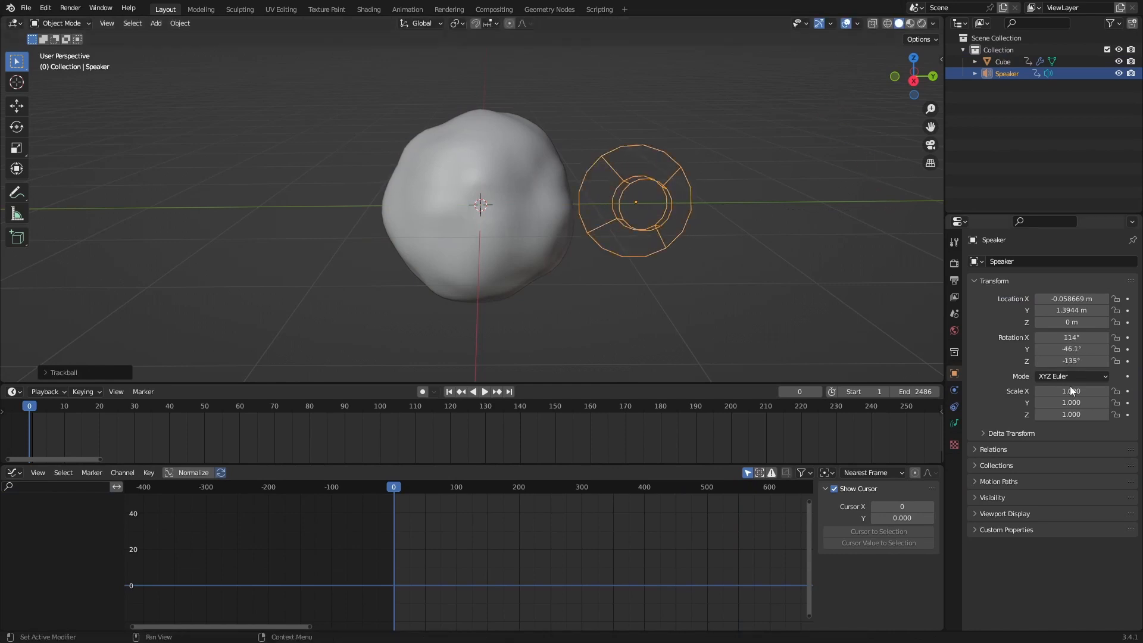
left_click(952, 407)
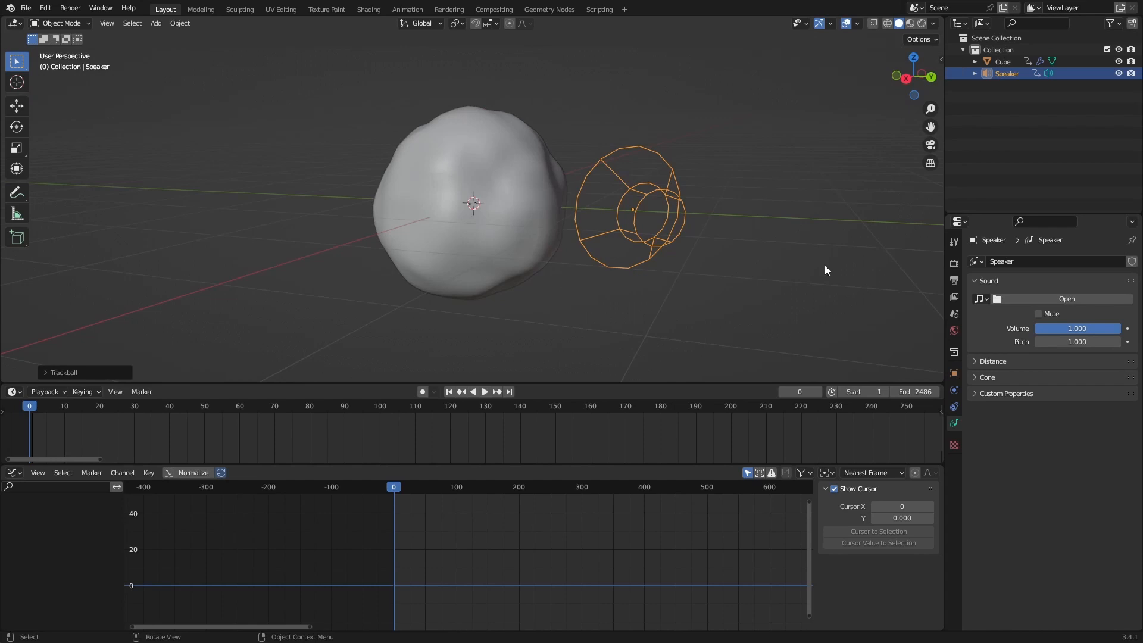
left_click(1066, 299)
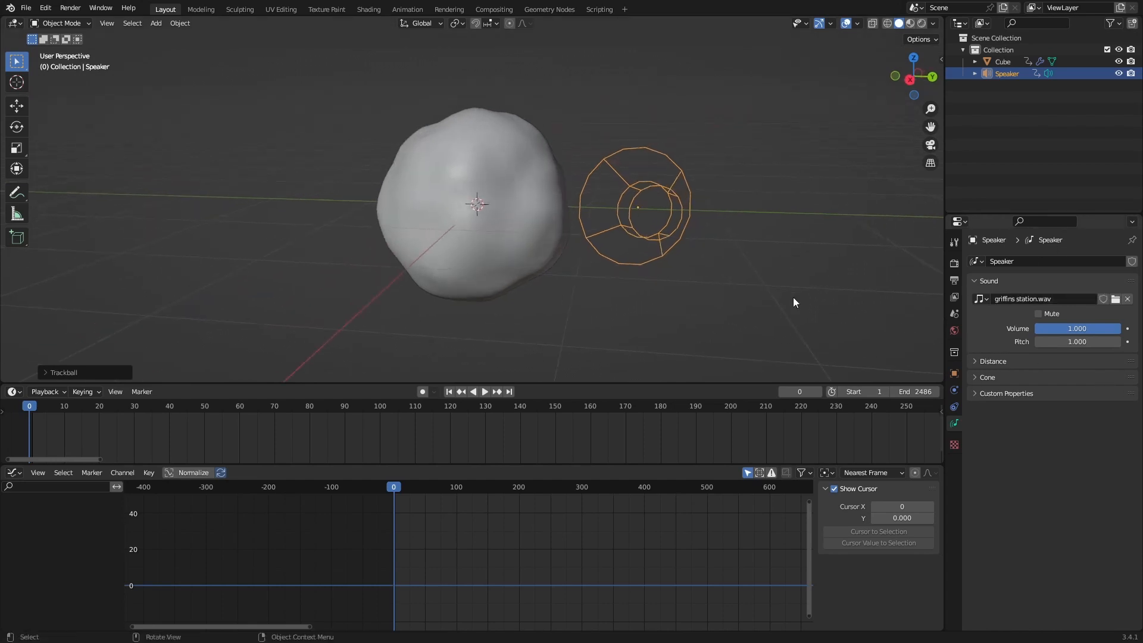
Step: Play back the audio-driven displacement, then select the blob and return to frame one
left_click(484, 392)
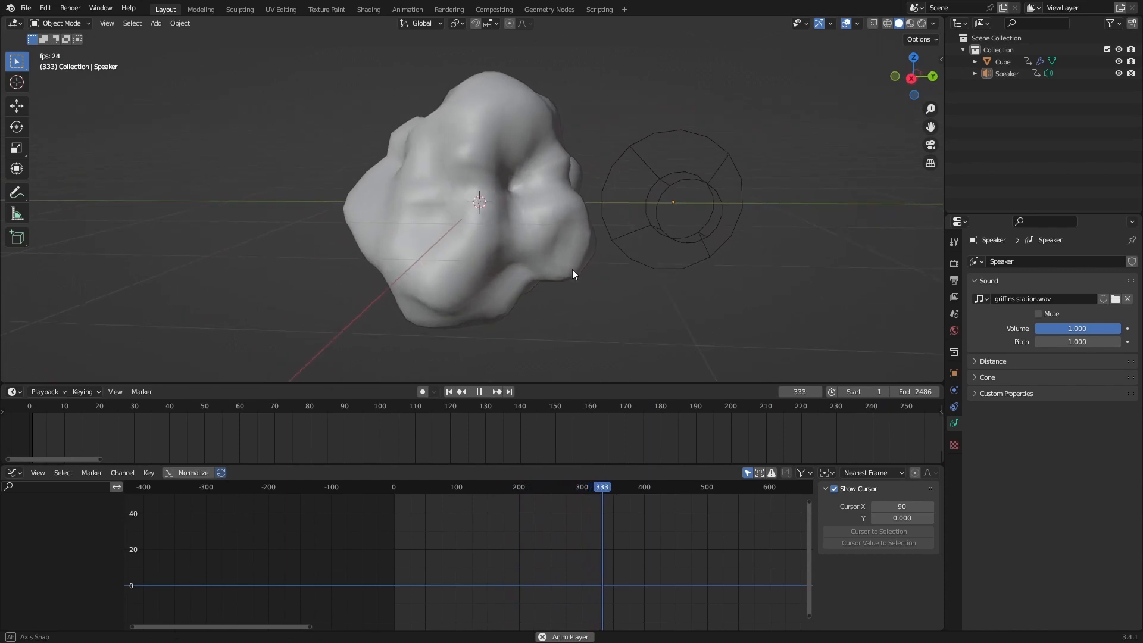
left_click(631, 486)
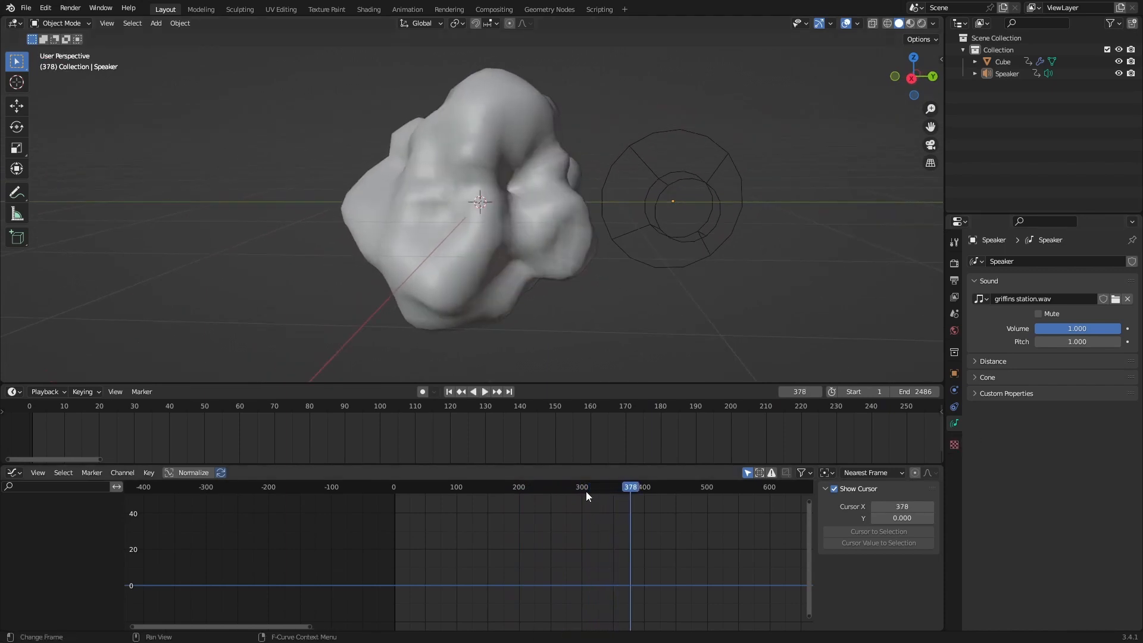
left_click(484, 392)
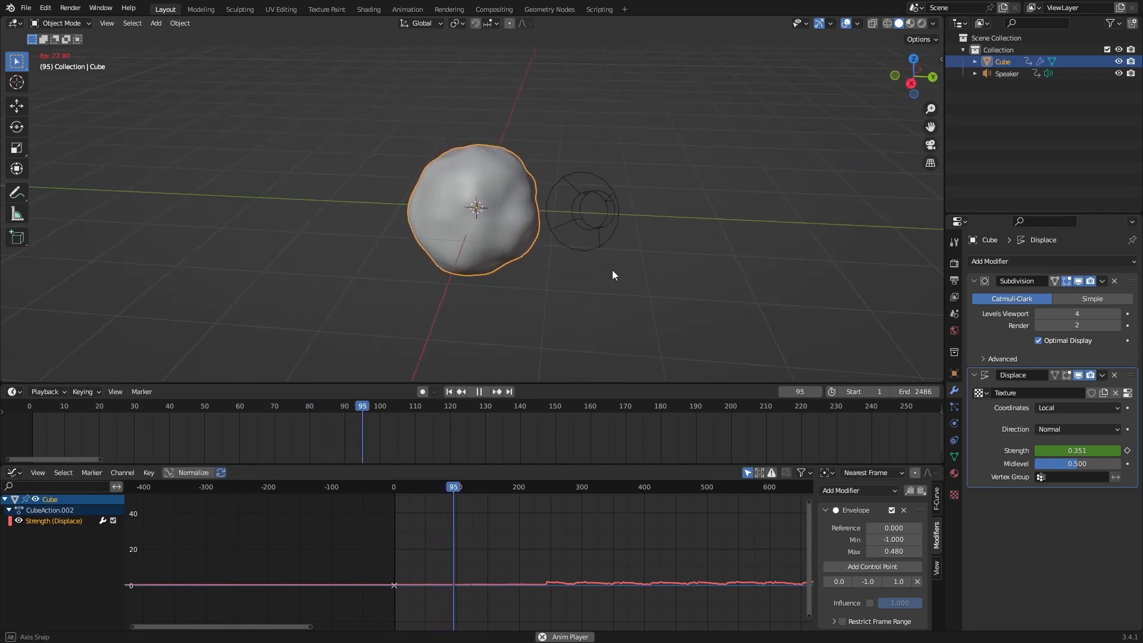
left_click(448, 392)
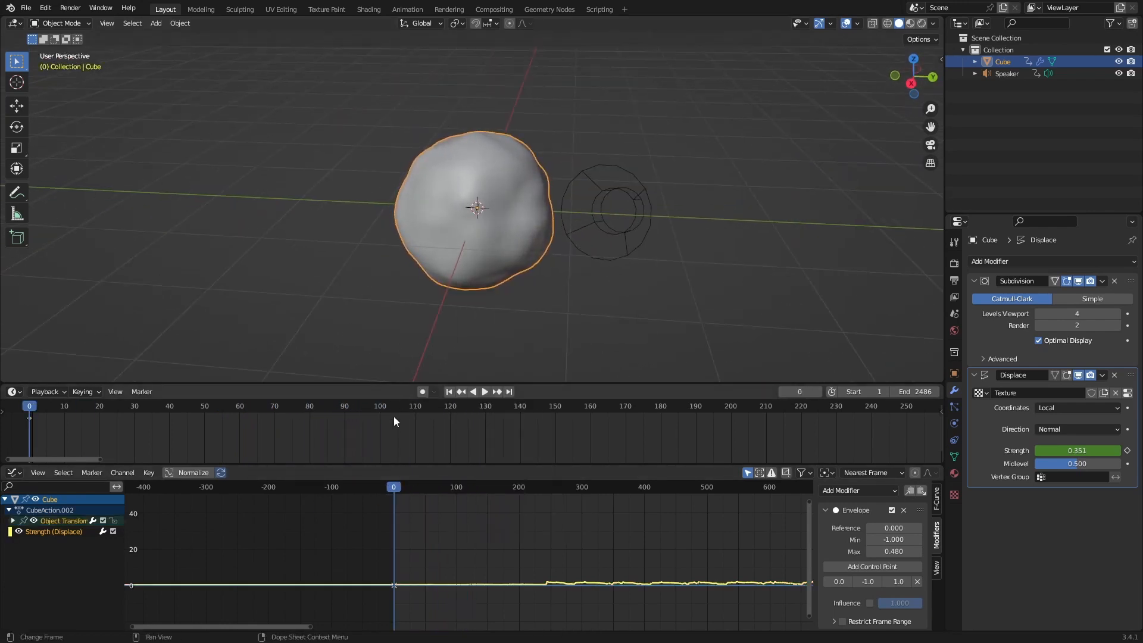
Step: Bake the sound onto the blob's X Location curve
left_click(13, 520)
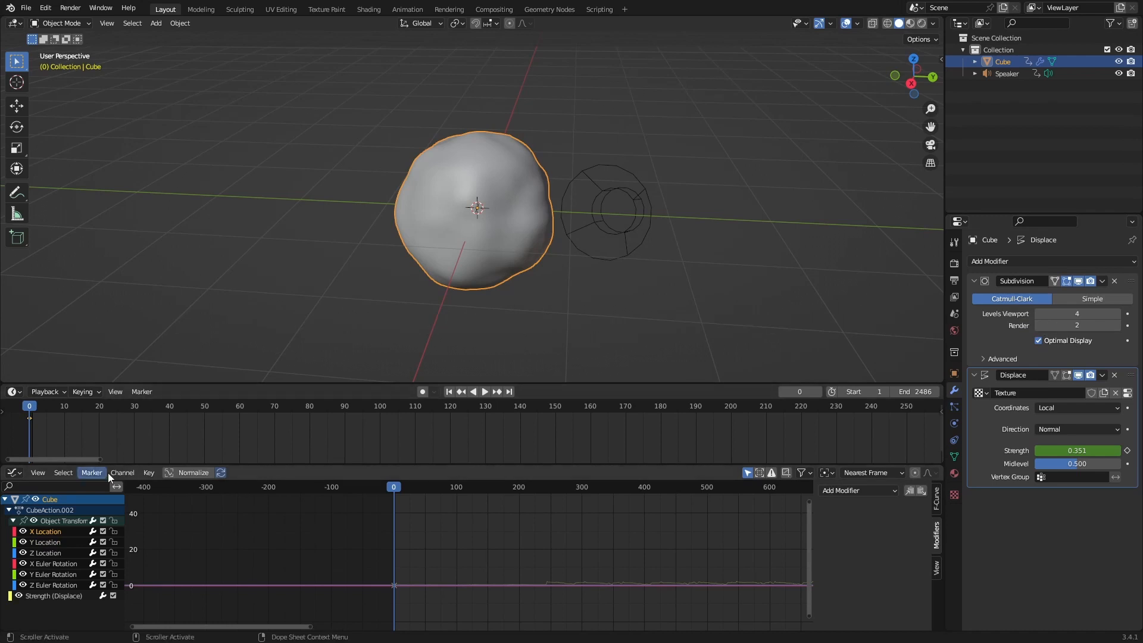
left_click(149, 472)
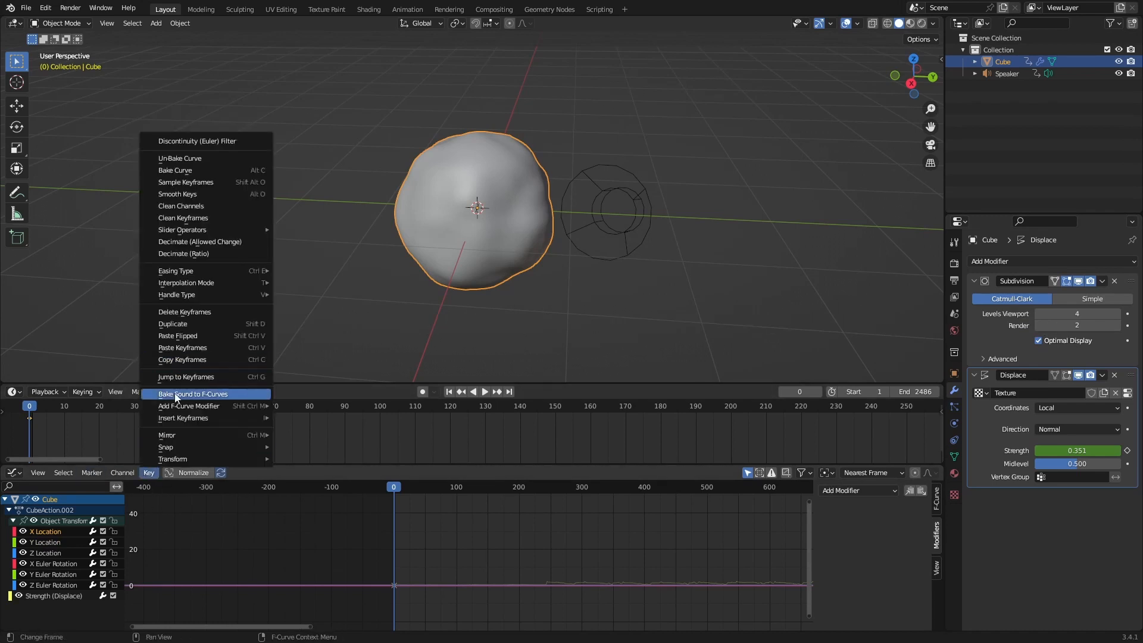
left_click(193, 394)
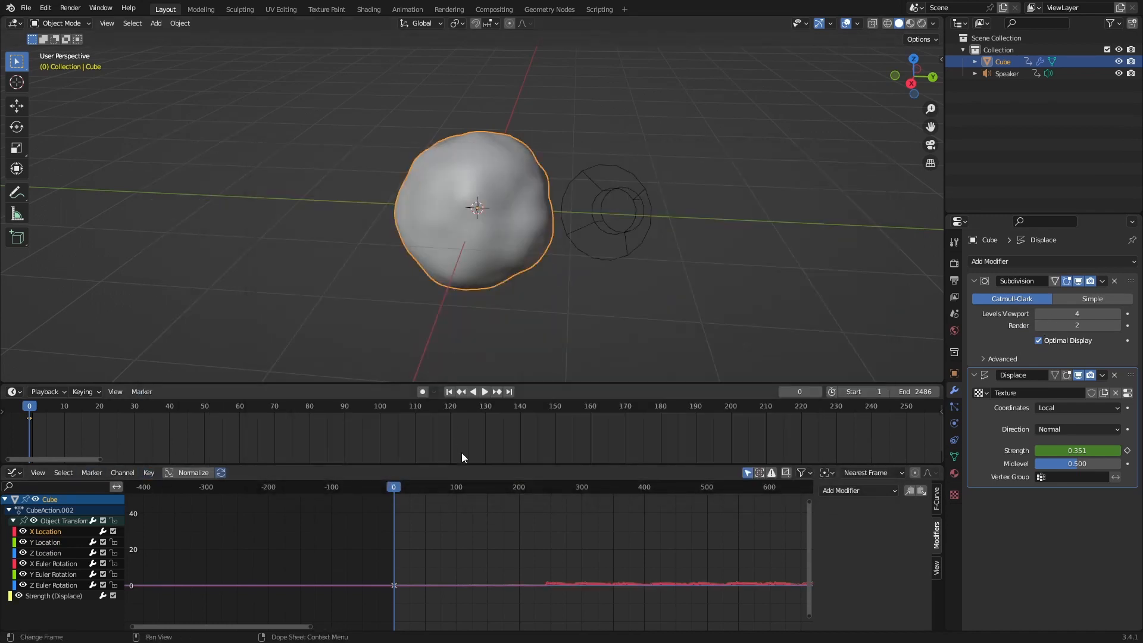
Step: Add an Envelope modifier with Max 0.480 and a control point, then preview playback
left_click(859, 490)
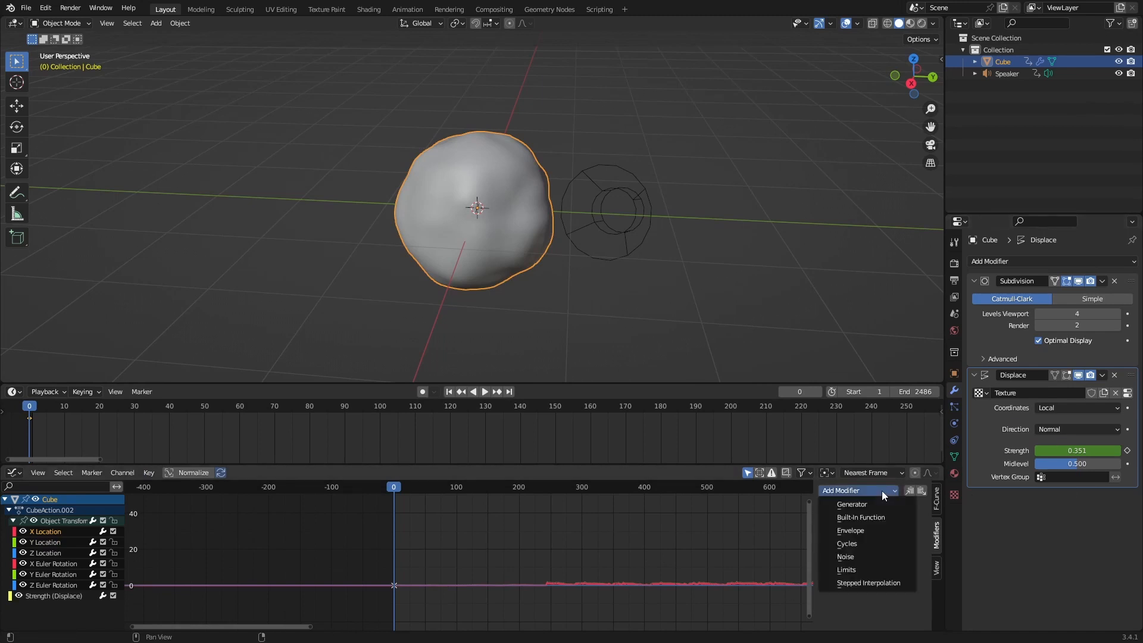
left_click(850, 529)
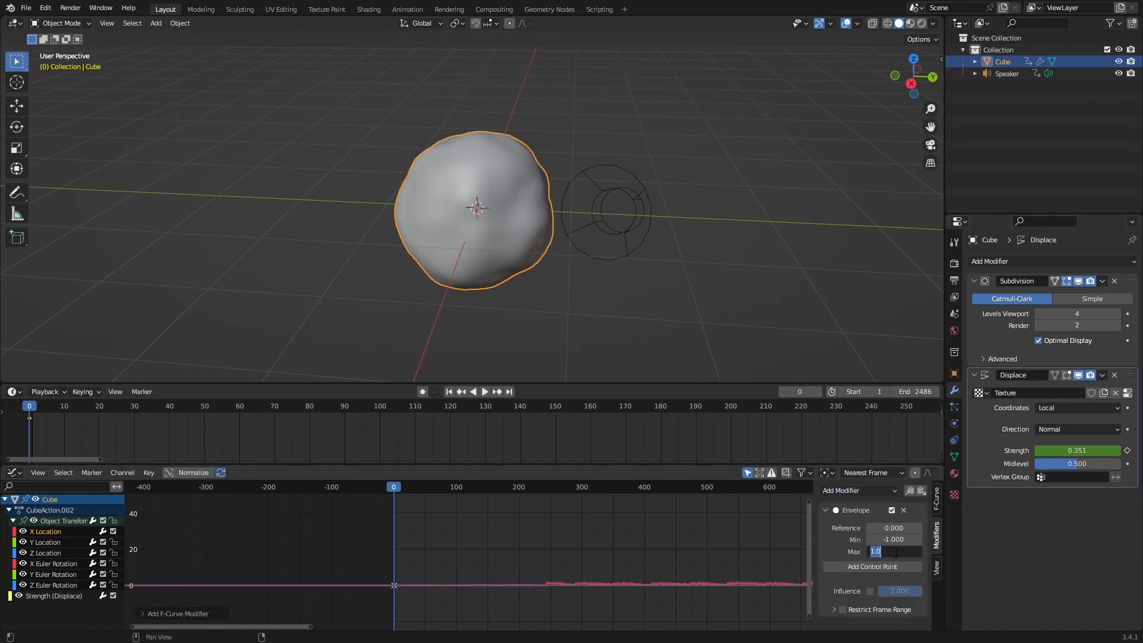
left_click(894, 552)
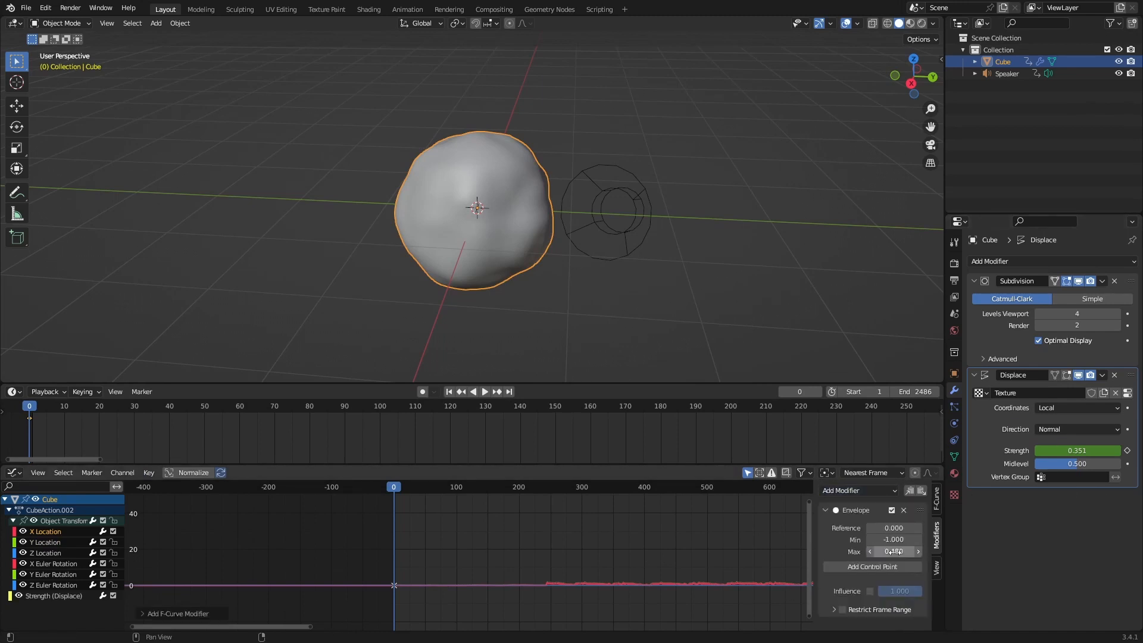
left_click(871, 566)
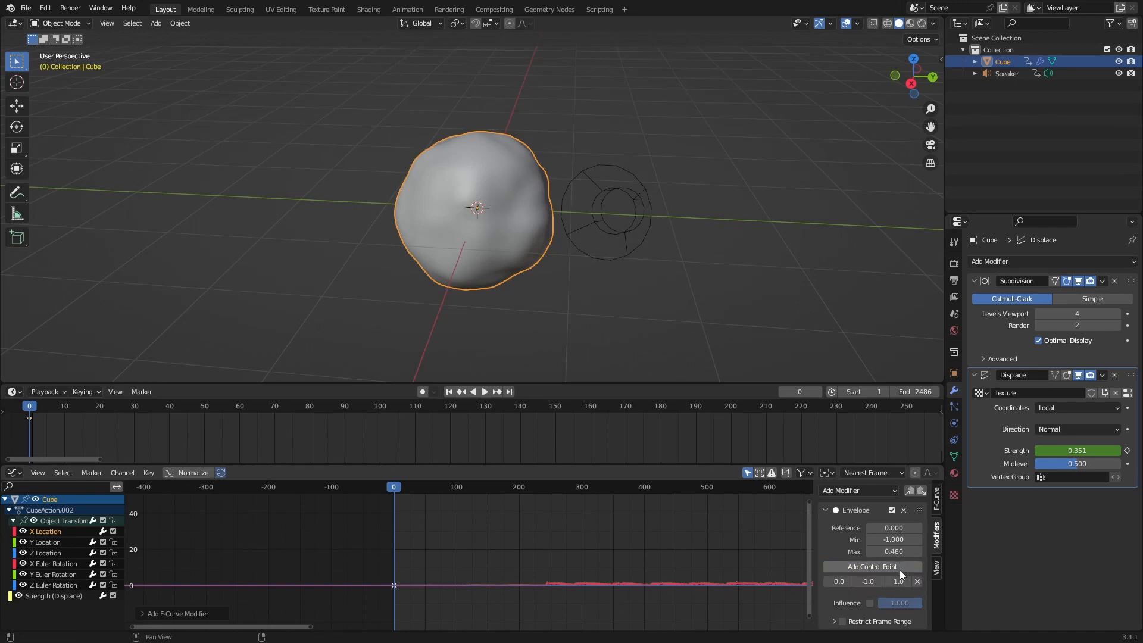
left_click(485, 392)
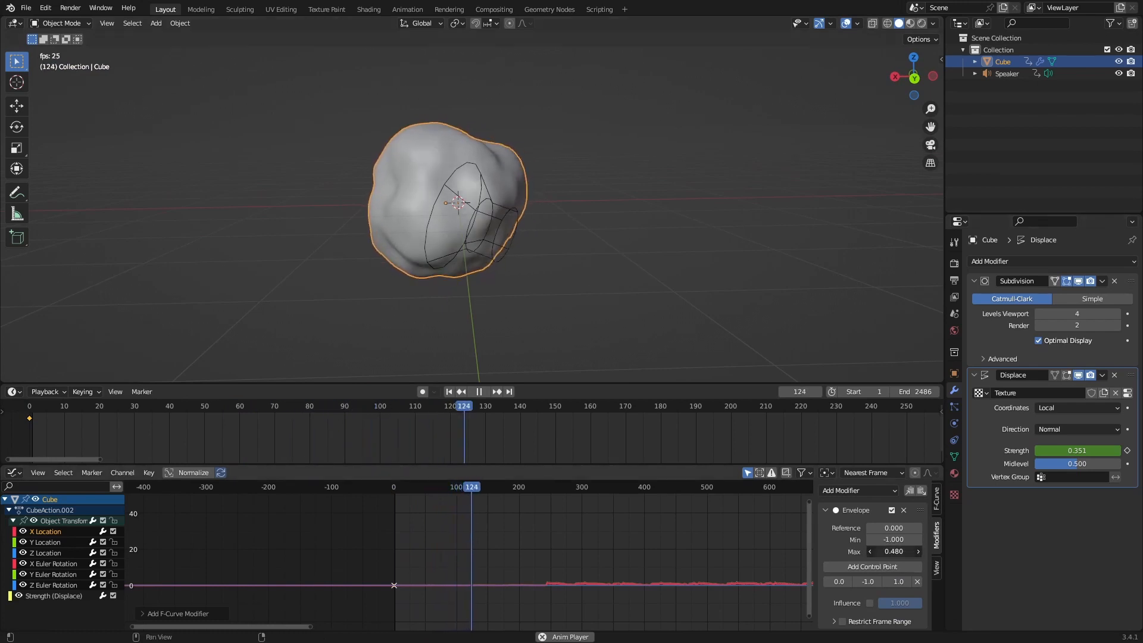
left_click(479, 392)
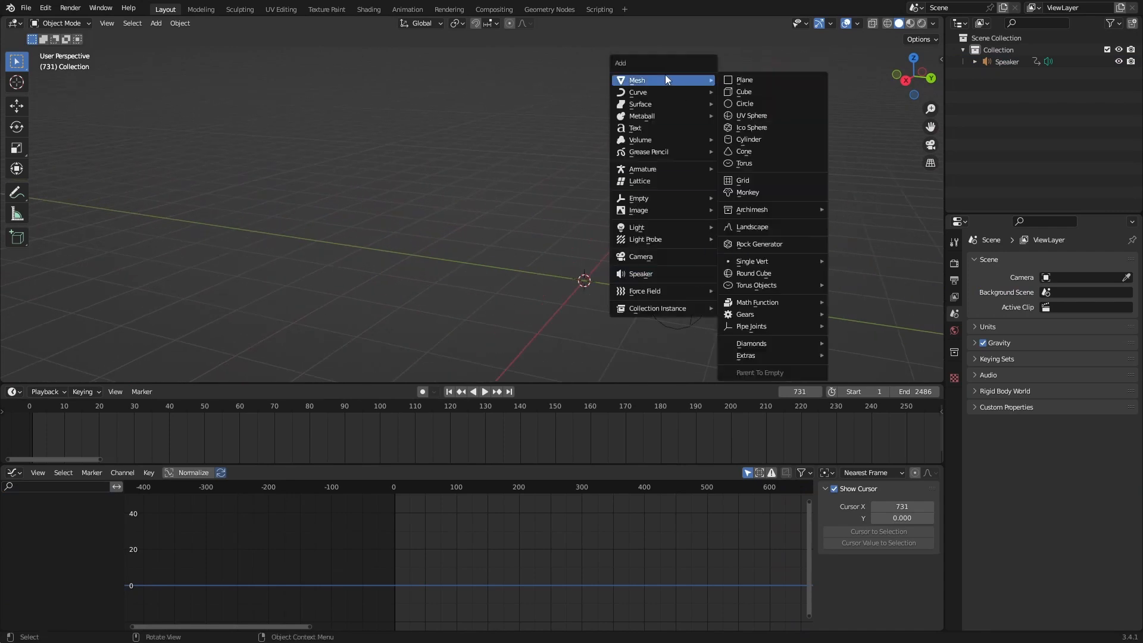
Step: Add three cubes in a row and keyframe the first cube's Scale
left_click(743, 91)
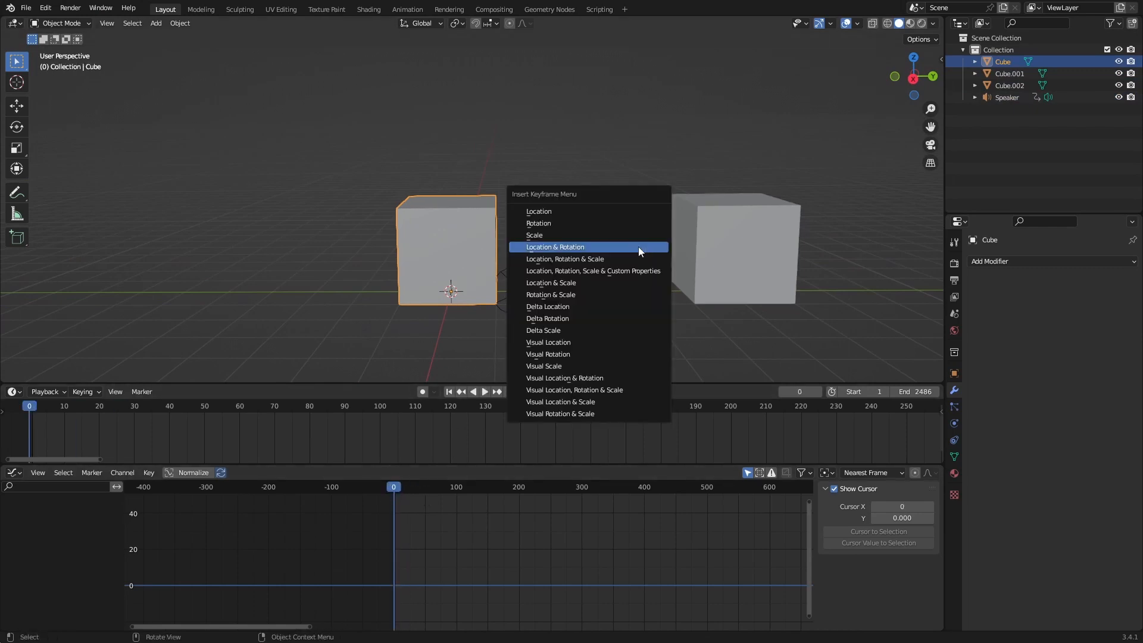
left_click(554, 247)
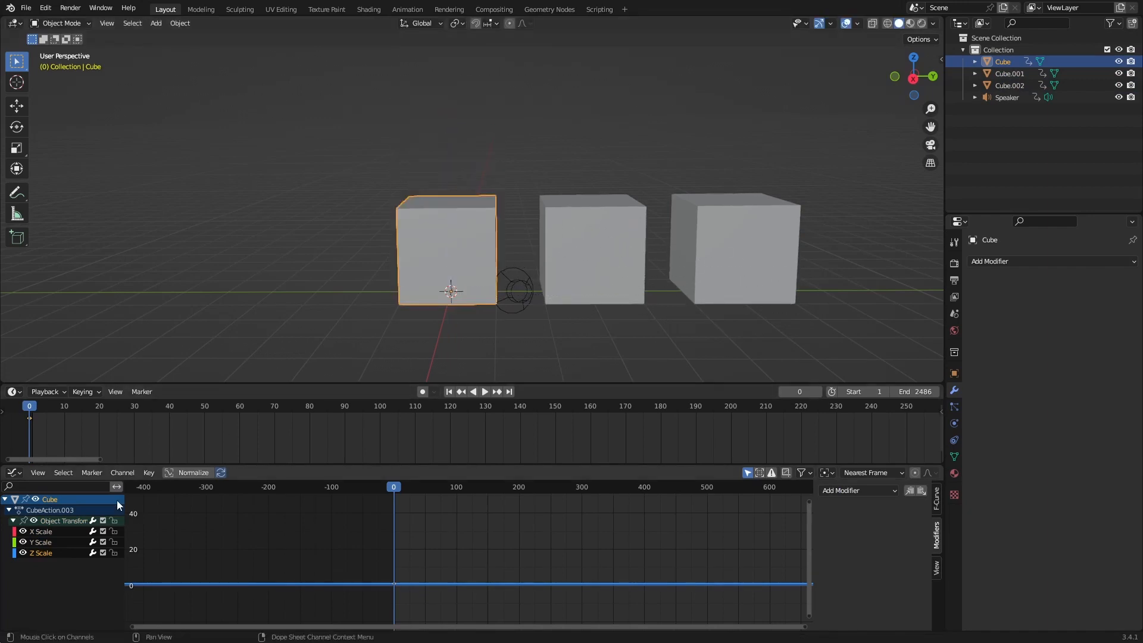
Step: Bake the sound onto the first cube's scale curves, then undo that bake
left_click(149, 472)
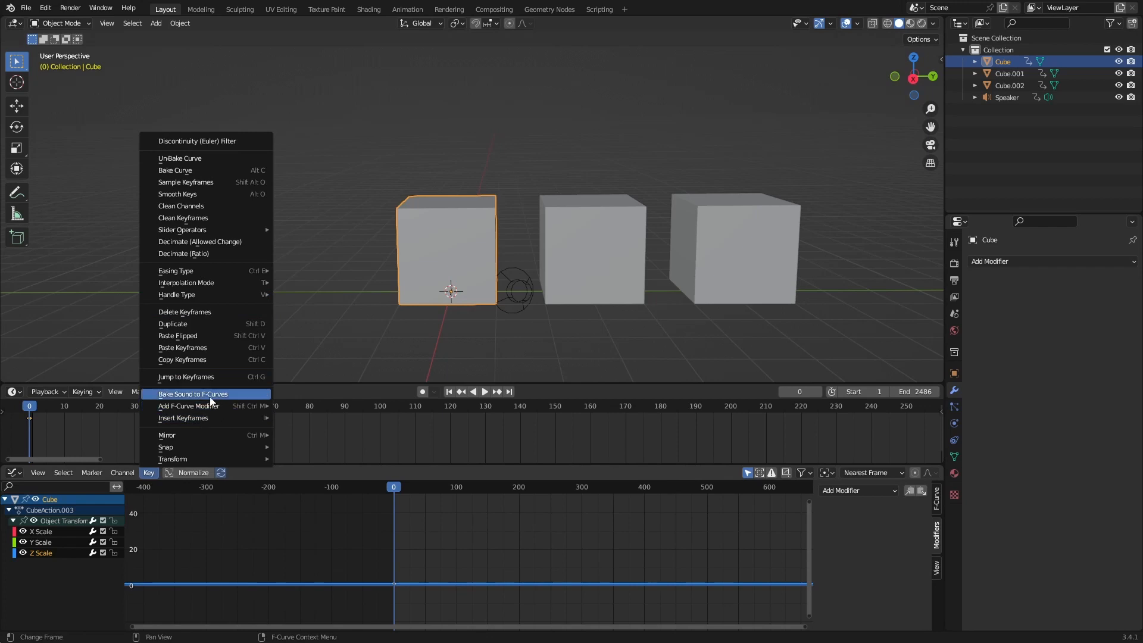
left_click(193, 394)
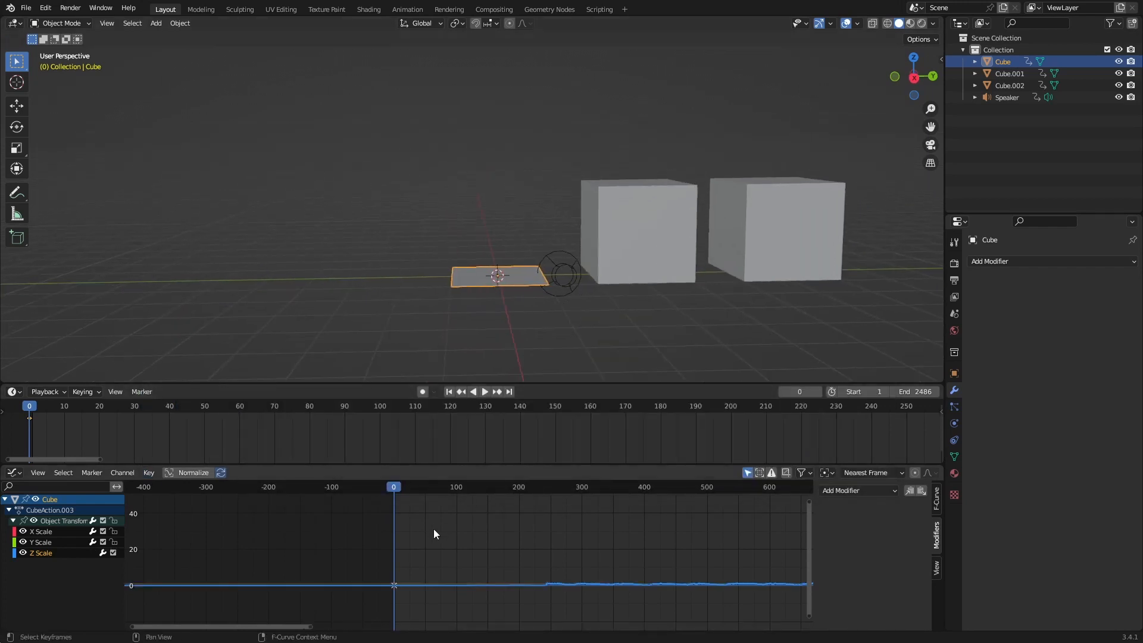
left_click(484, 392)
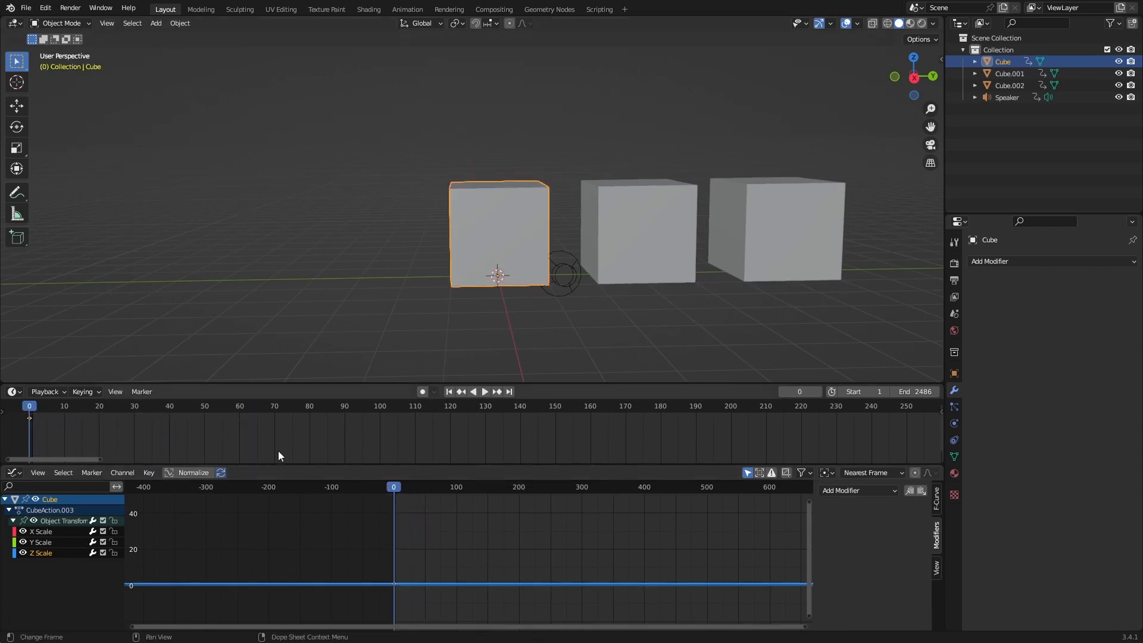
Step: Rebake the sound onto the scale curves with Highest Frequency 200 Hz
left_click(149, 472)
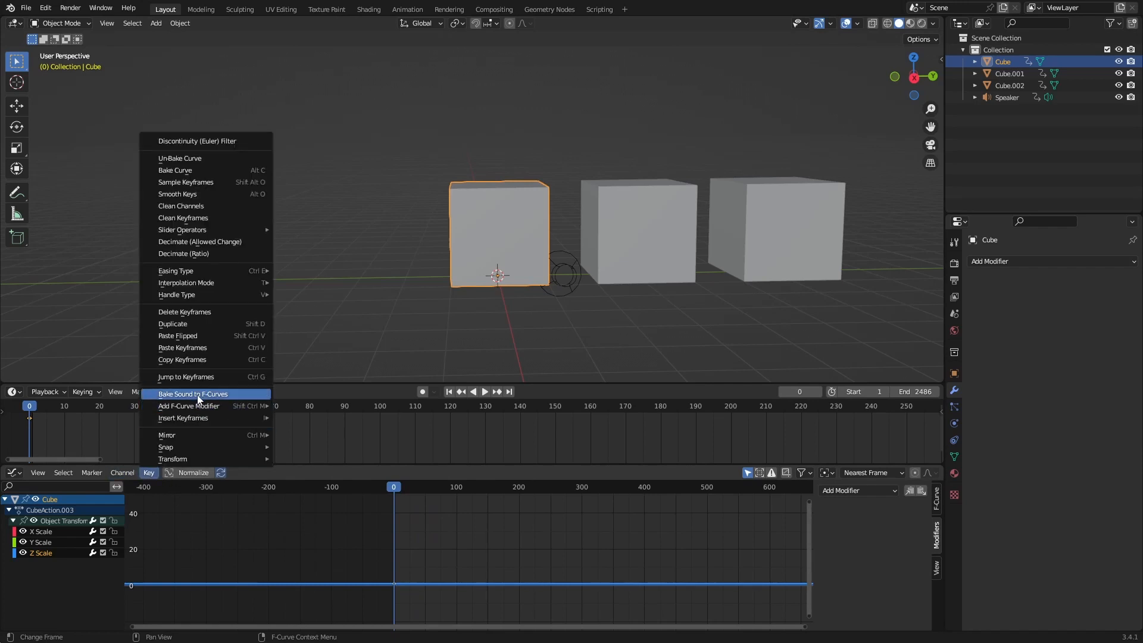
left_click(193, 393)
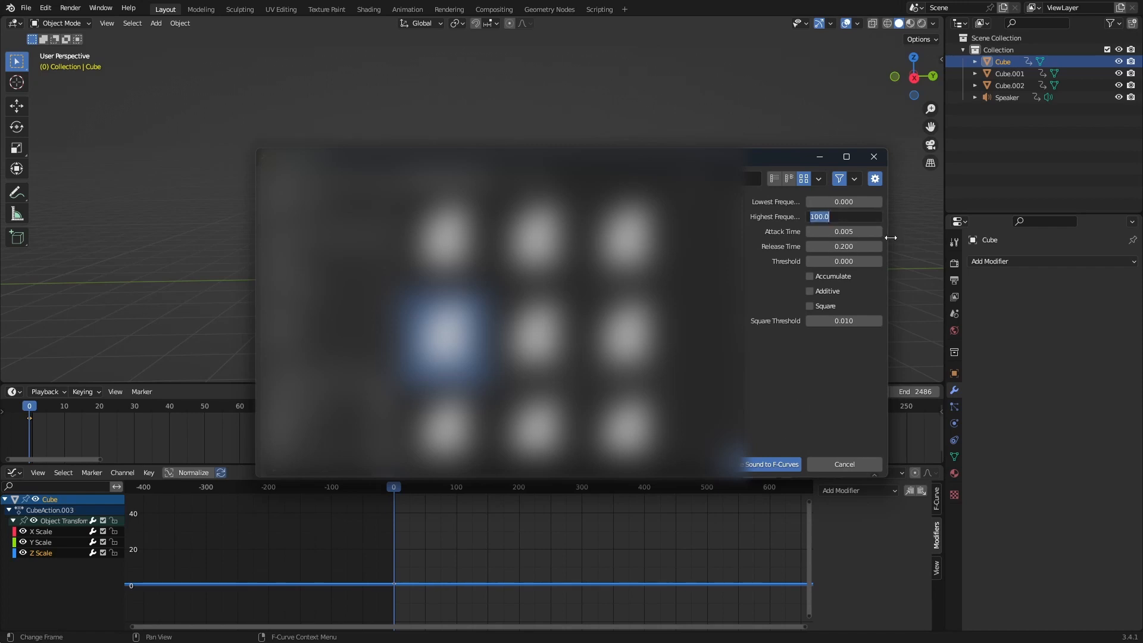
type("200")
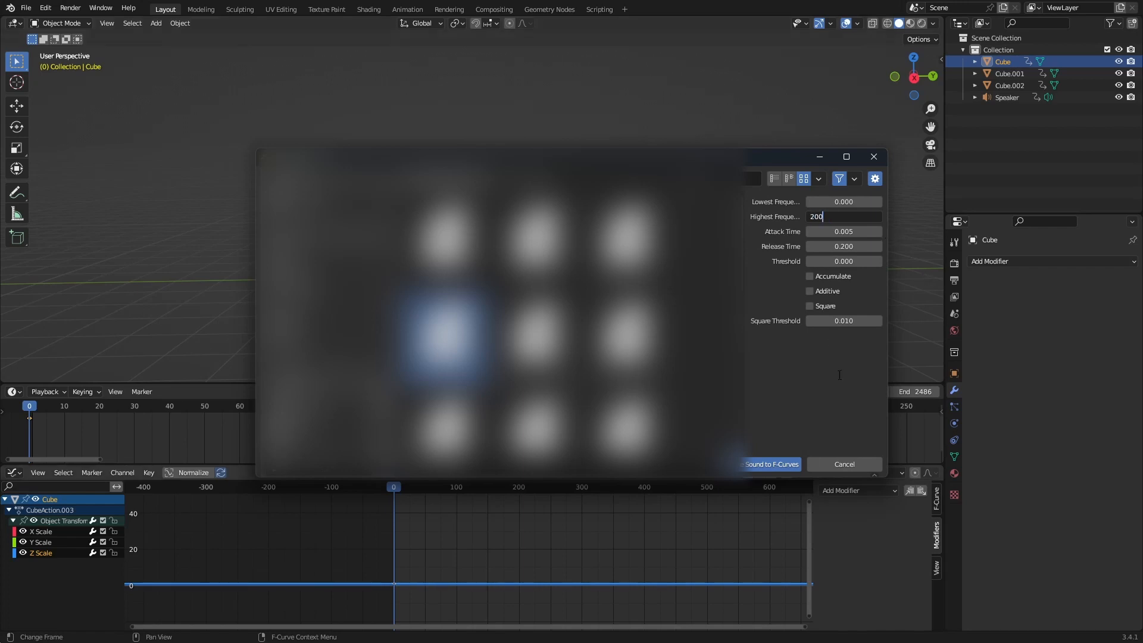
left_click(771, 465)
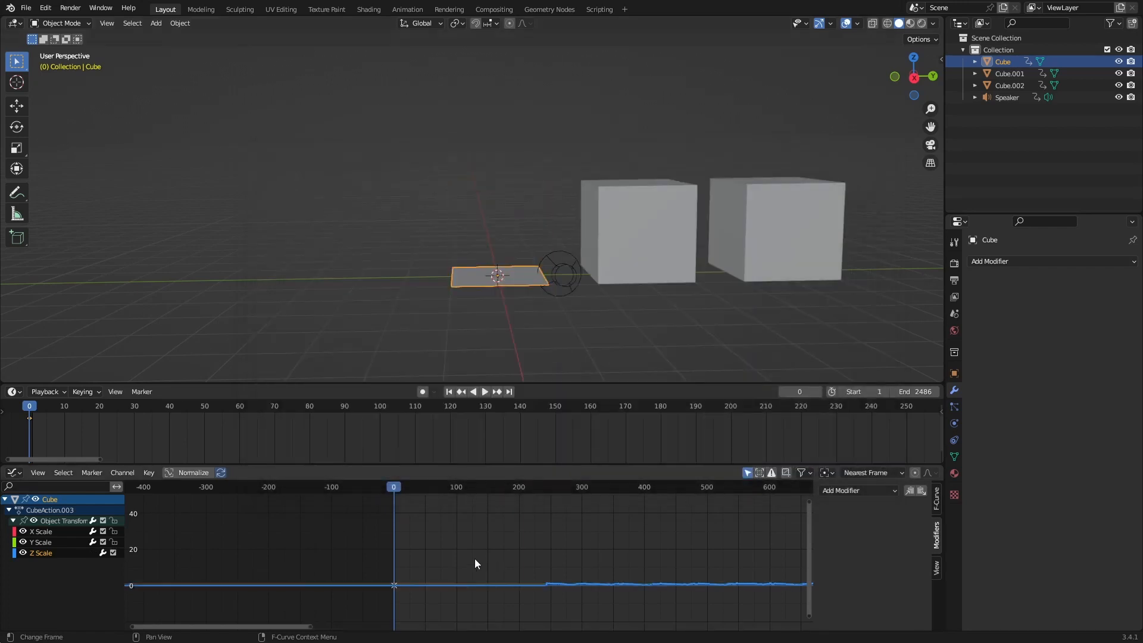
left_click(484, 392)
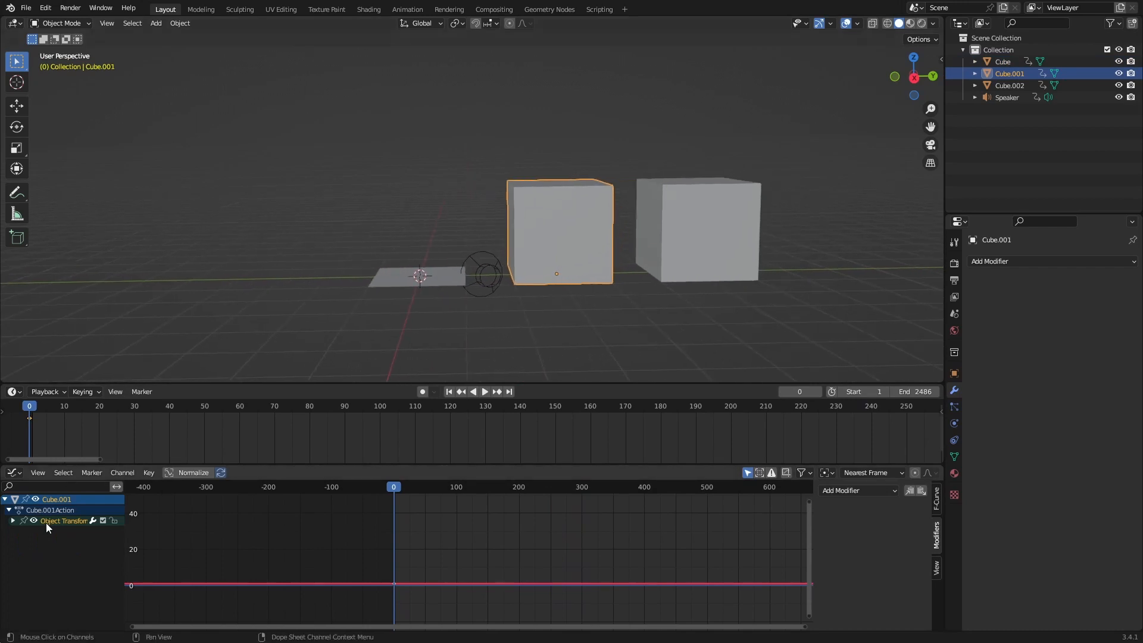
Step: Bake the 200–1000 Hz sound band onto Cube.001's scale and play back the bars
left_click(14, 521)
type("1000")
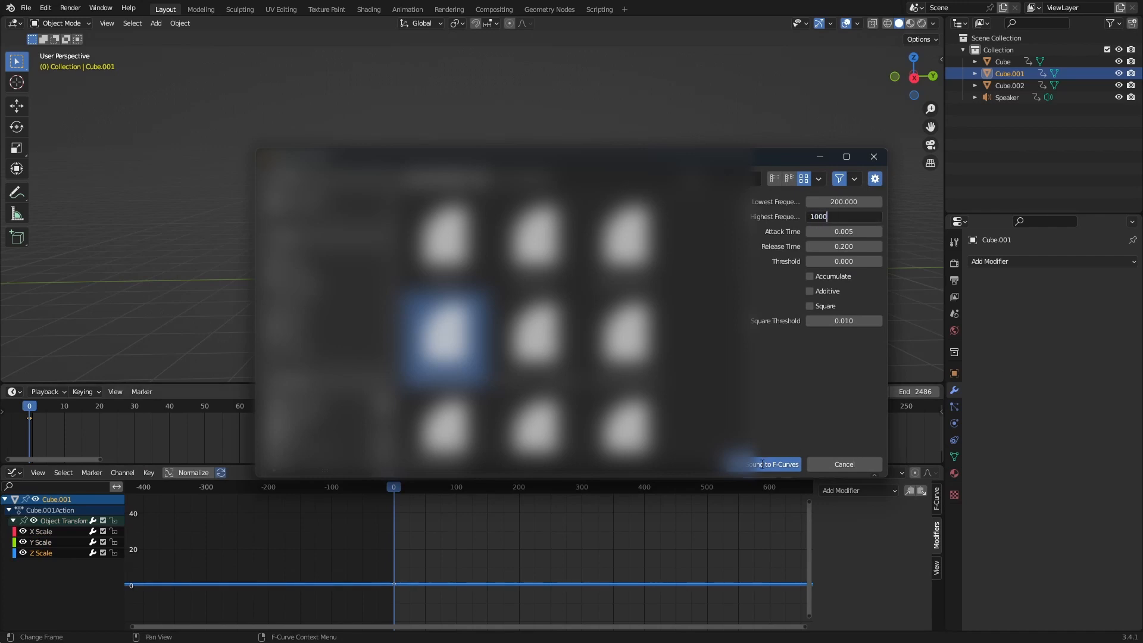
left_click(772, 465)
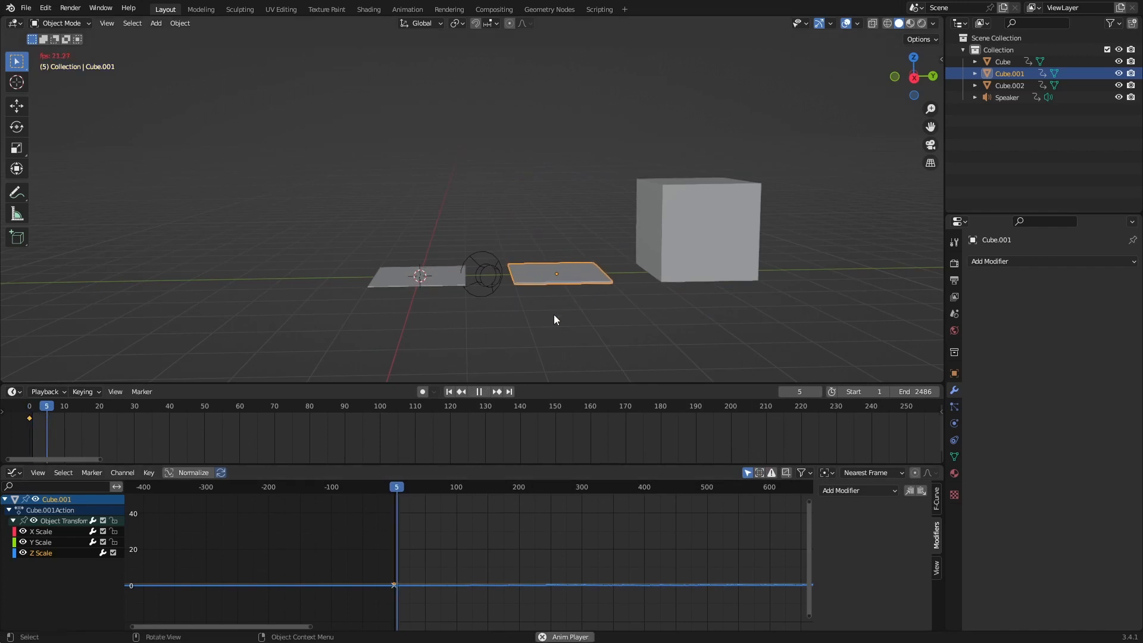
left_click(479, 392)
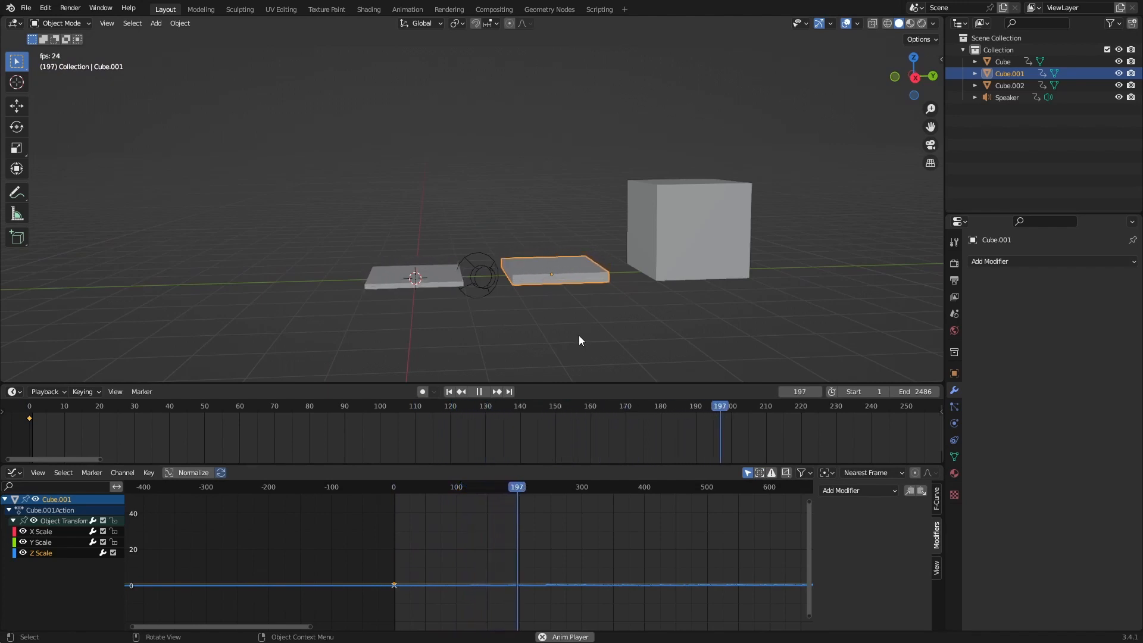
left_click(479, 392)
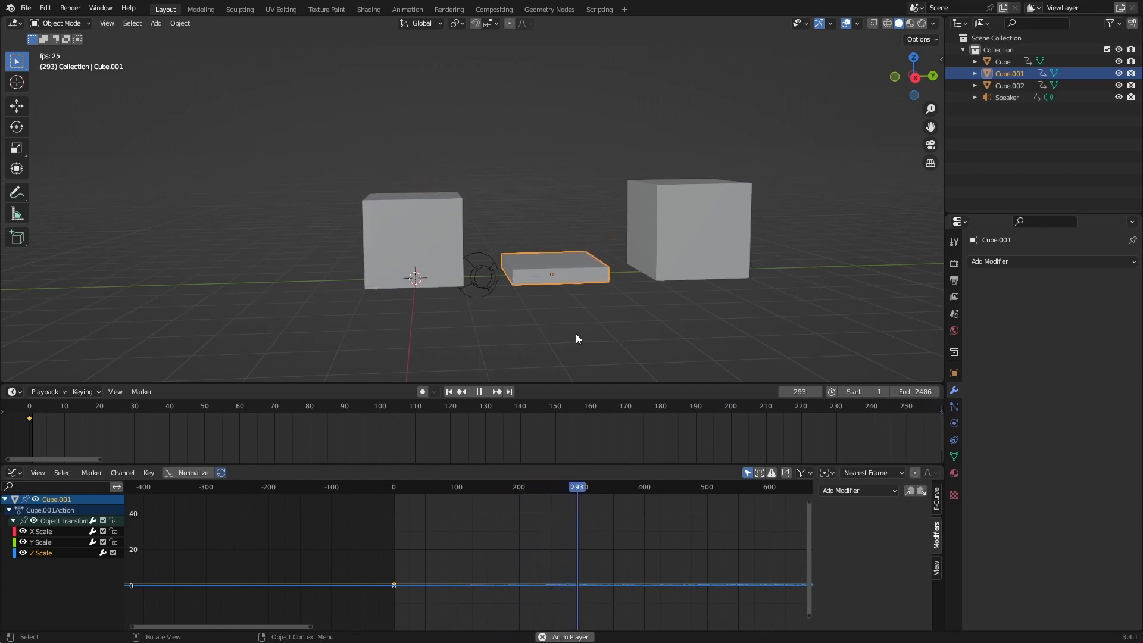
left_click(478, 392)
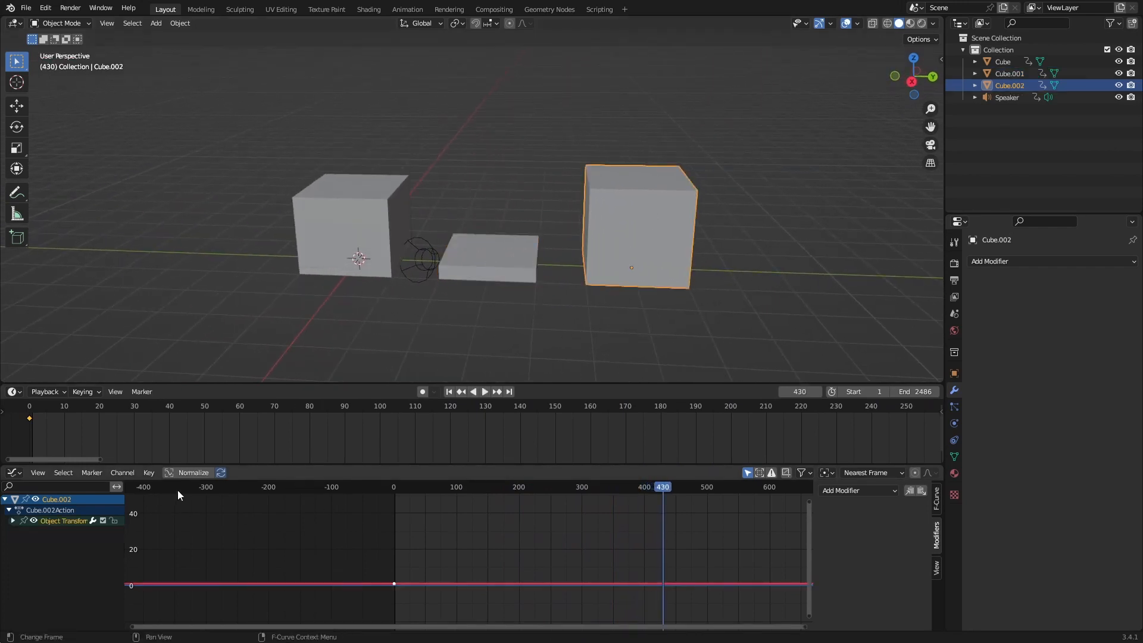
Step: Bake the 1000–100000 Hz sound band into the third cube's scale curves
left_click(13, 520)
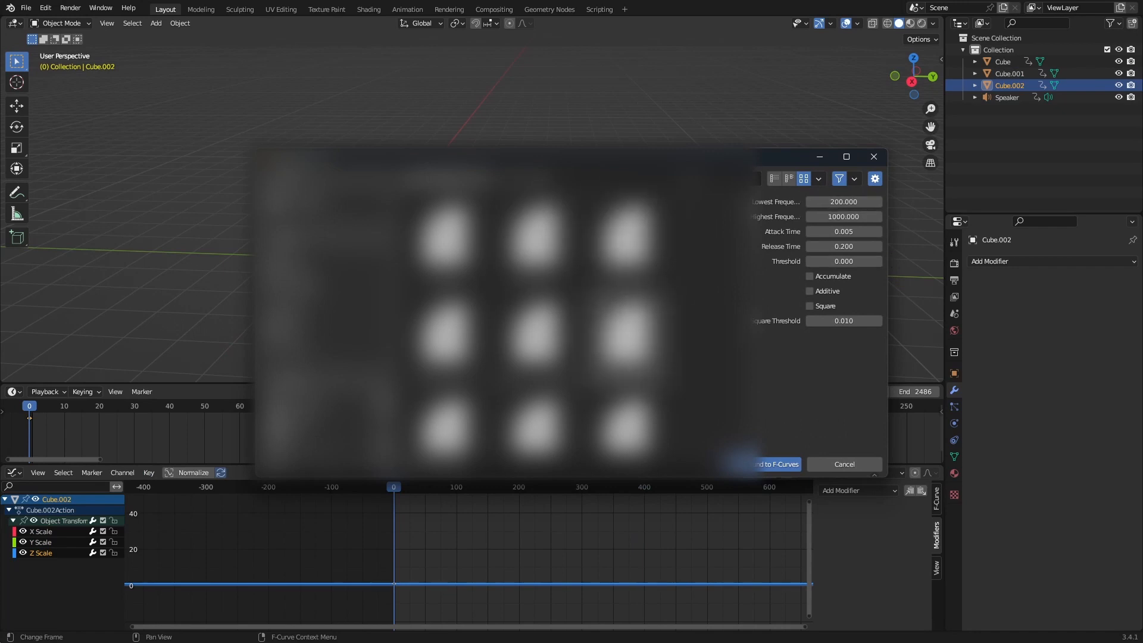
left_click(446, 341)
type("10")
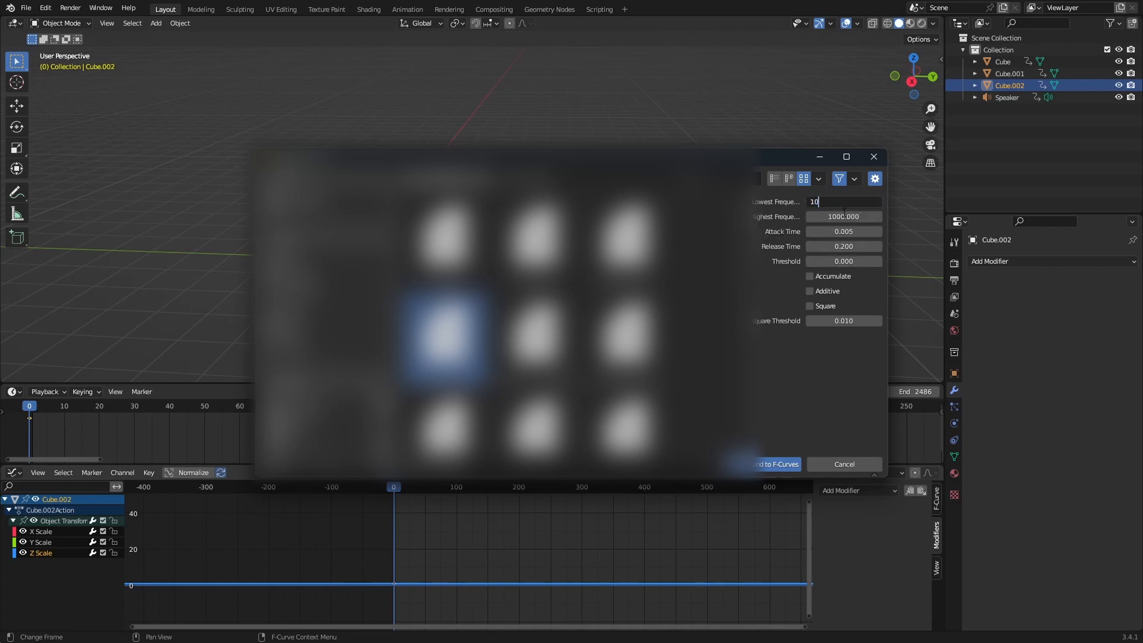
left_click(844, 216)
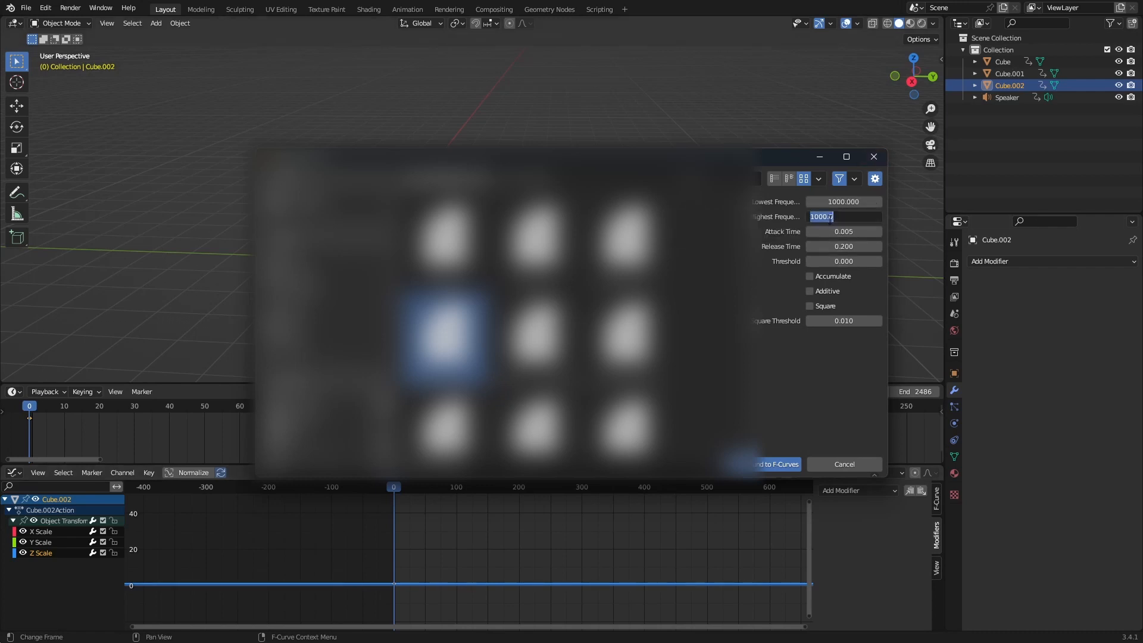
type("100000")
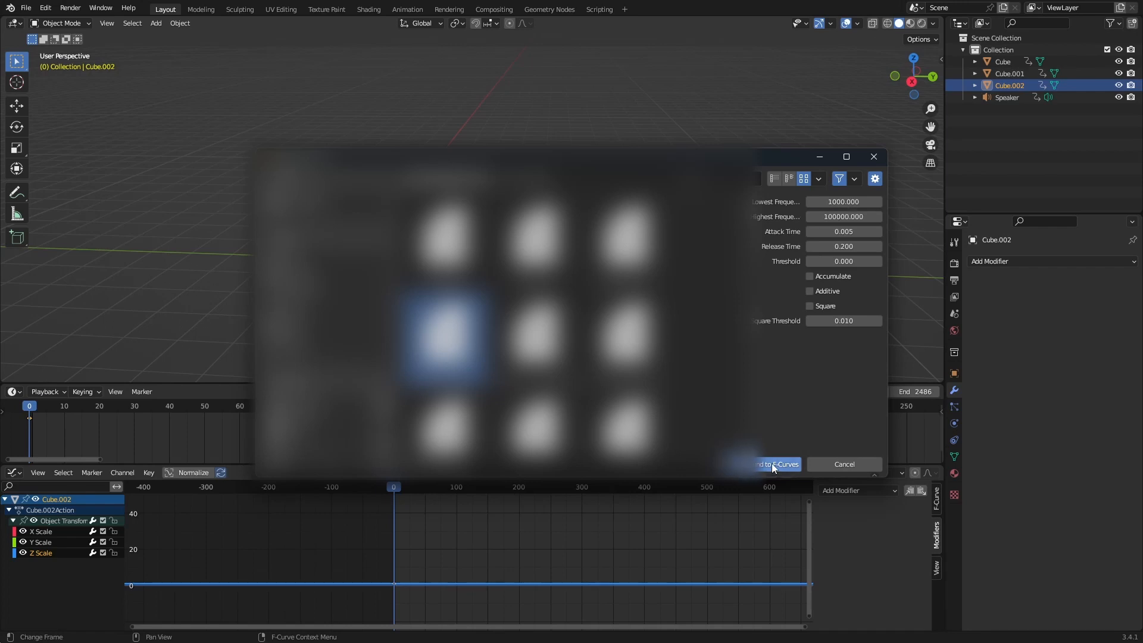
left_click(776, 464)
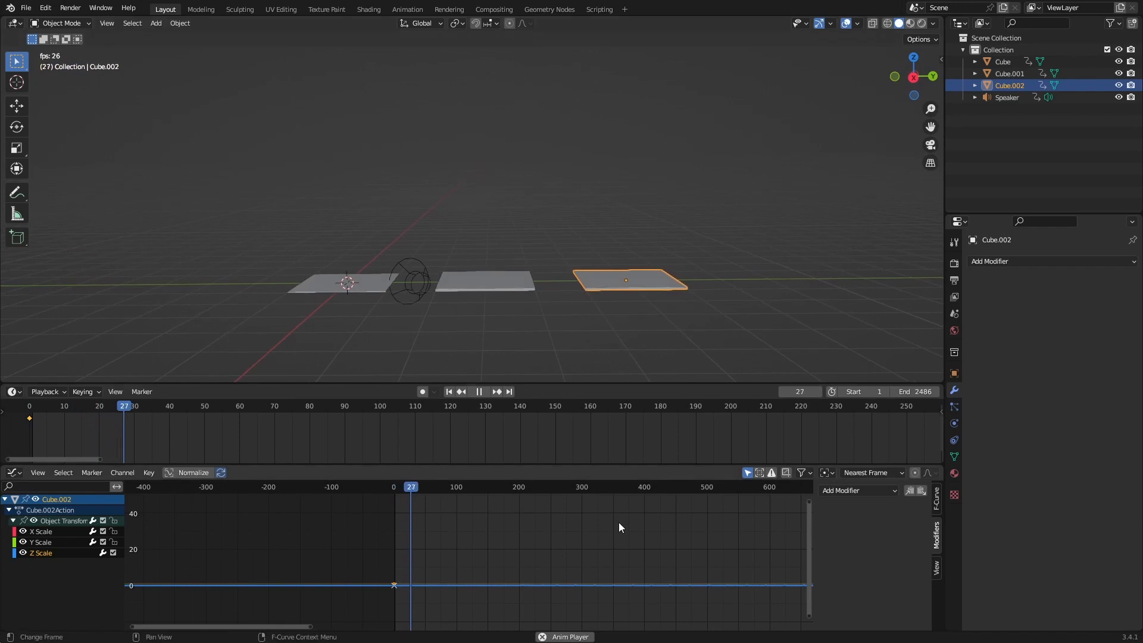
Step: Play back the animation to watch all three bars react
left_click(479, 392)
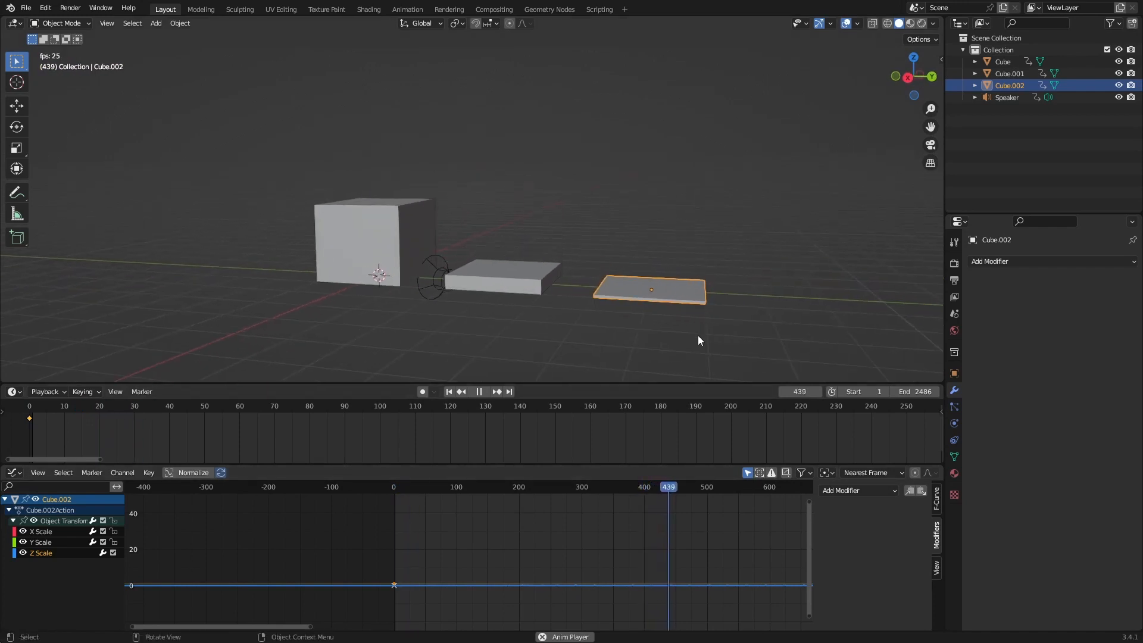
left_click(698, 486)
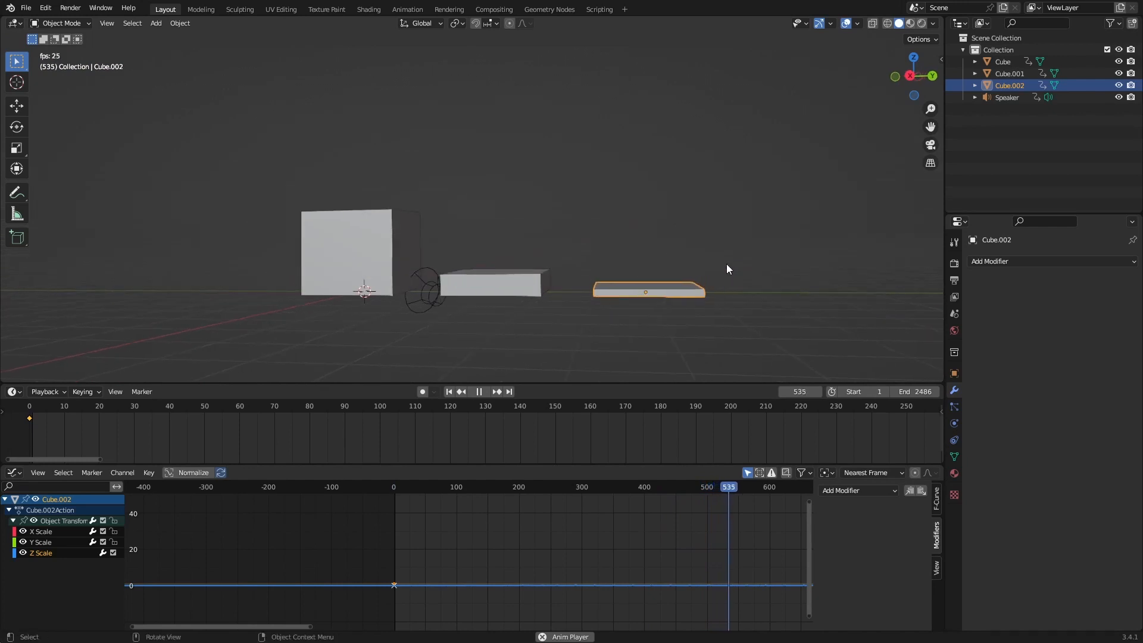
left_click(478, 392)
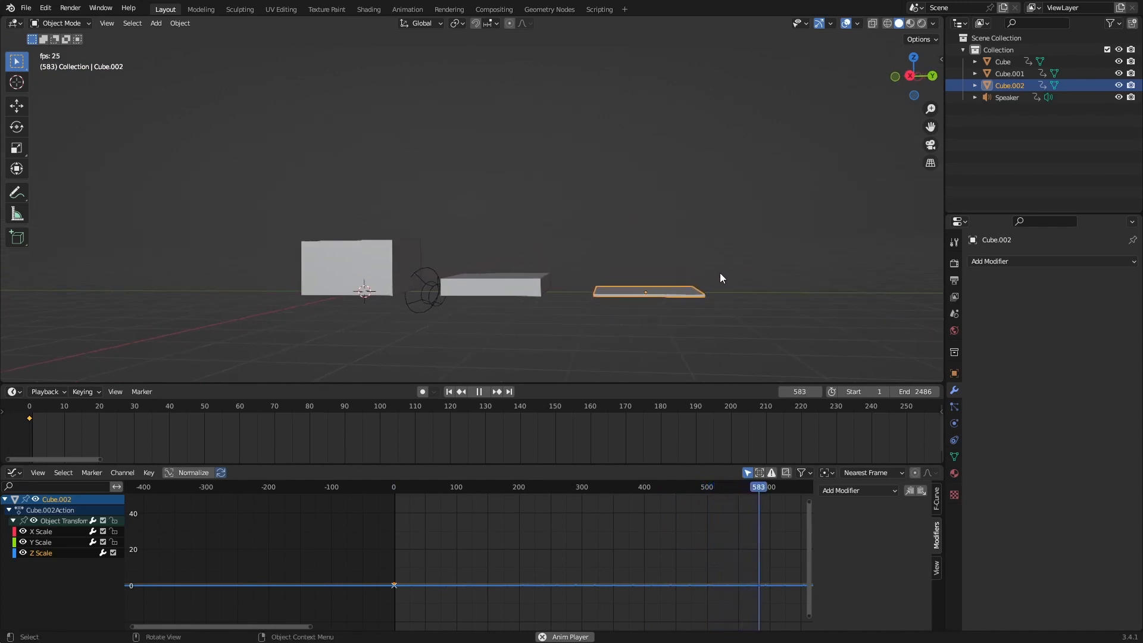
left_click(477, 392)
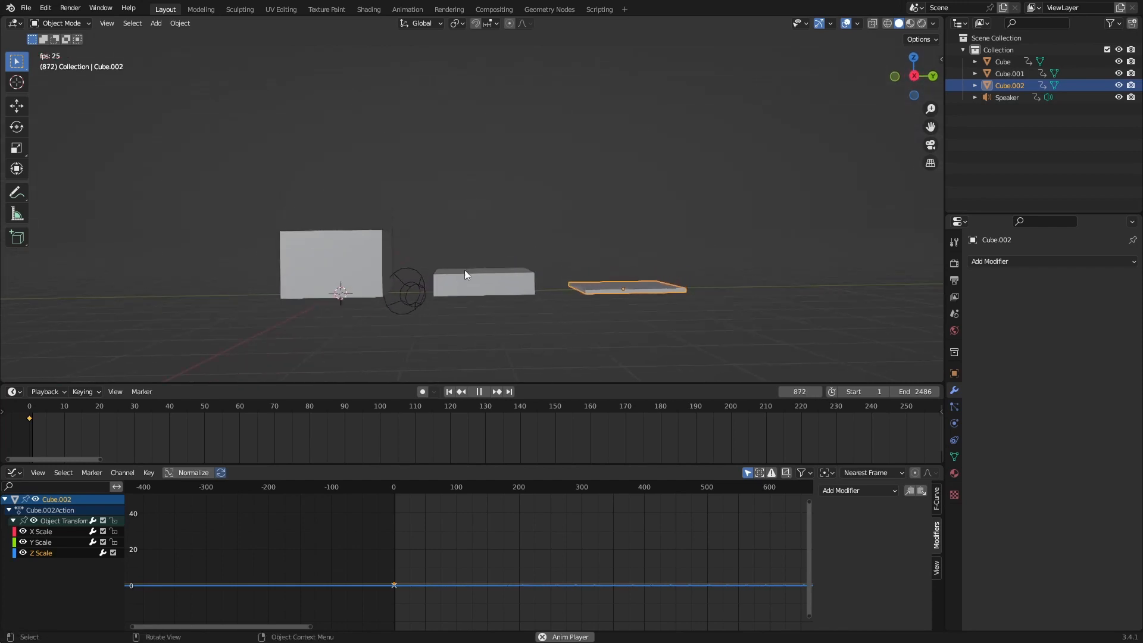
Step: Add an Envelope modifier with a control point to Cube.001's curve, then start one for Cube
left_click(857, 490)
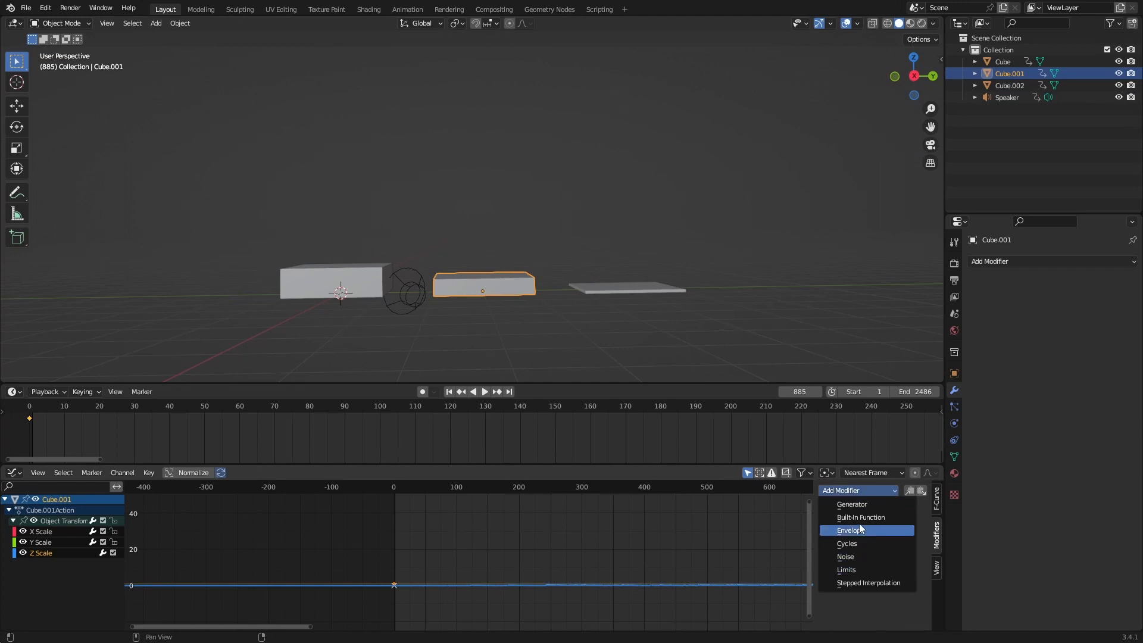
left_click(850, 530)
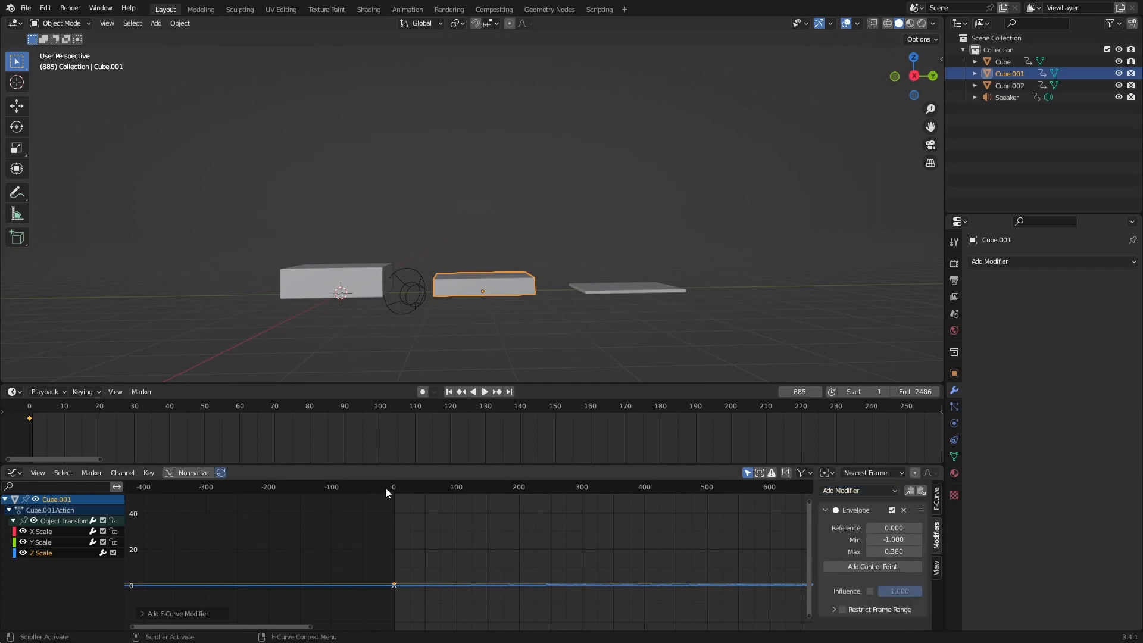
left_click(29, 407)
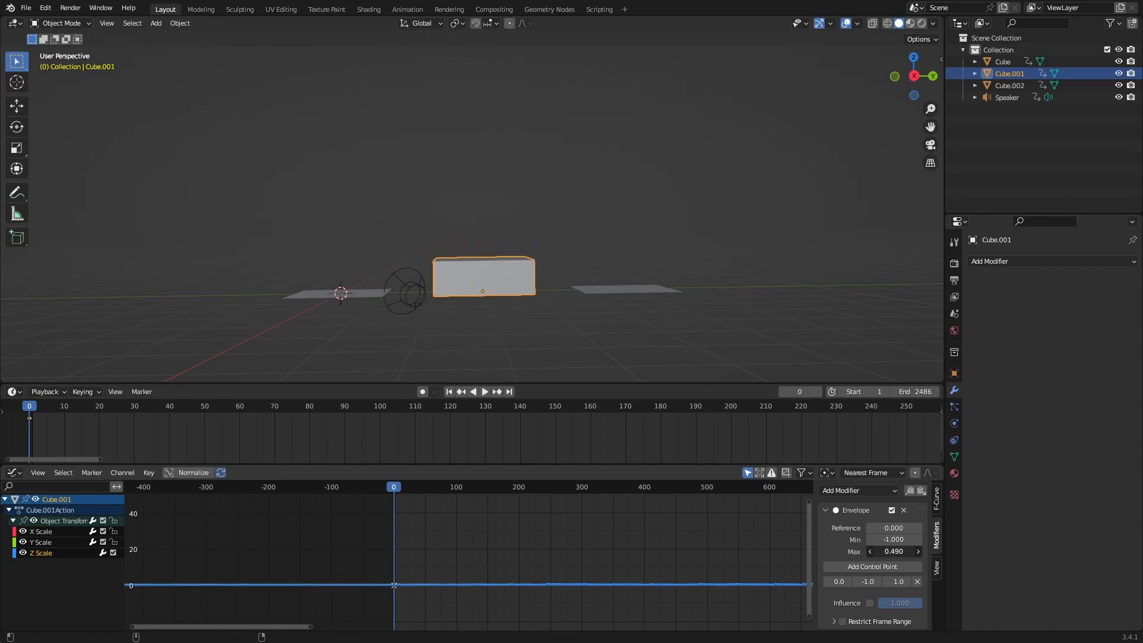
left_click(484, 391)
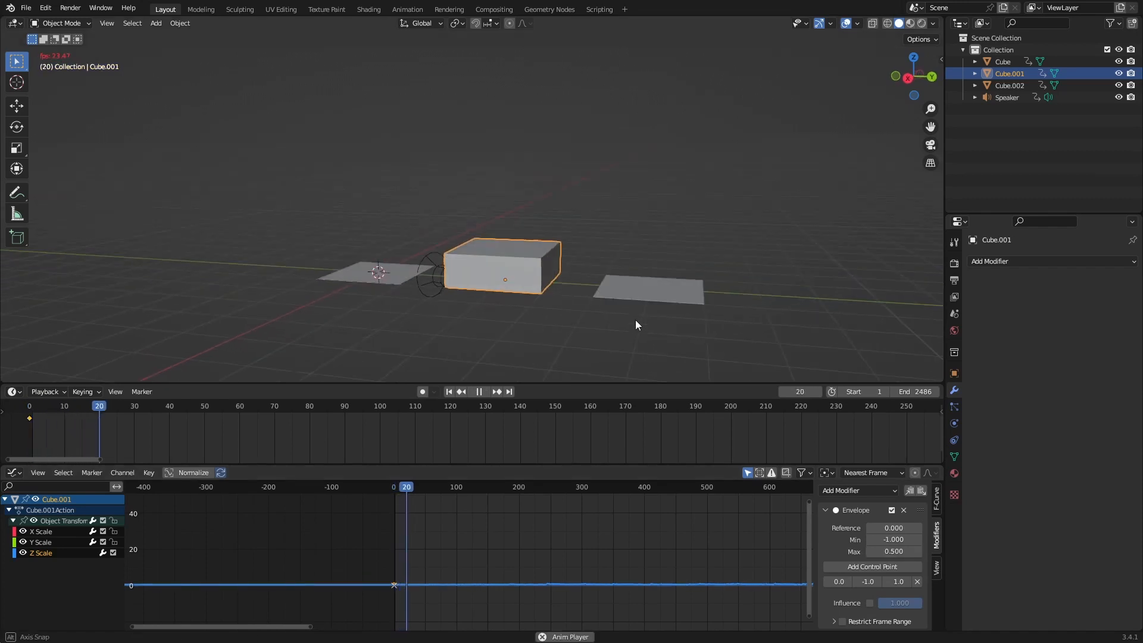
left_click(858, 490)
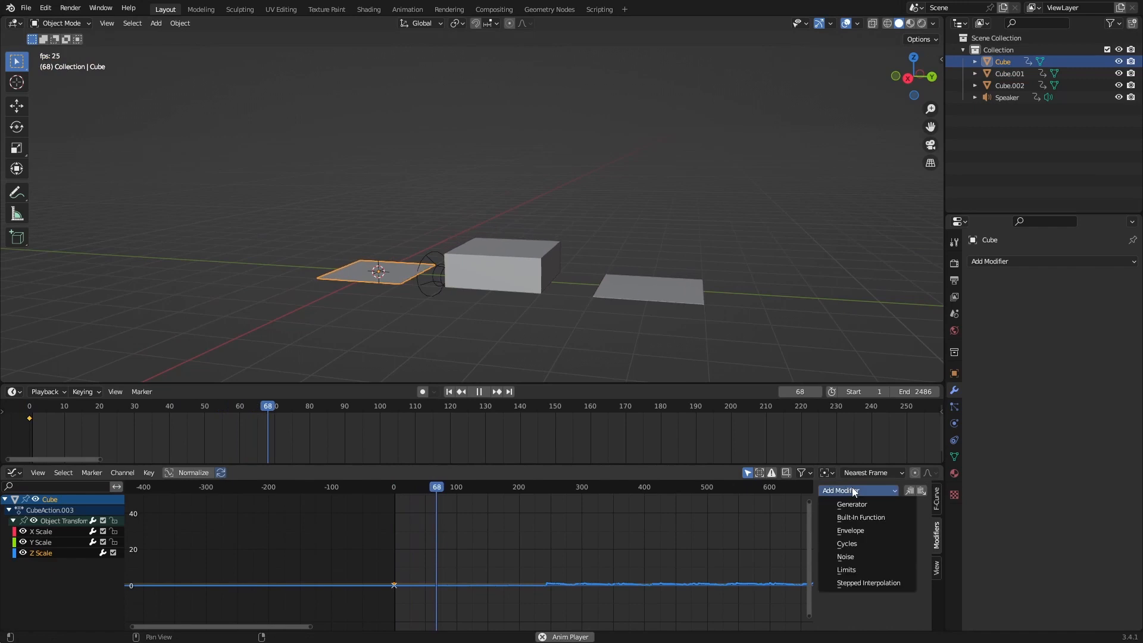
left_click(851, 530)
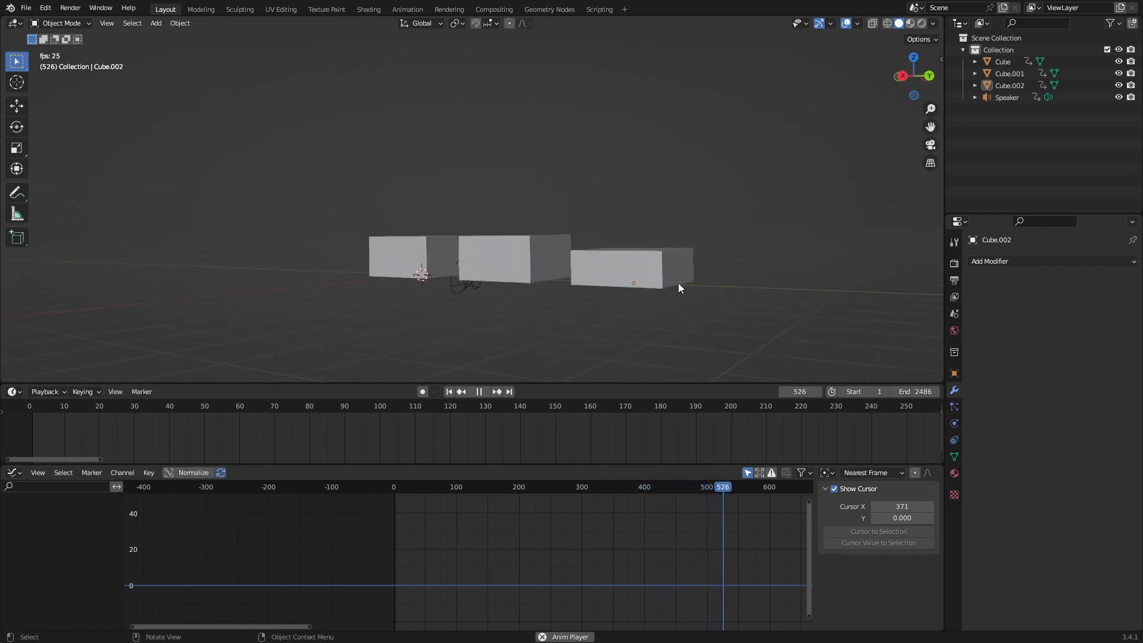
Step: Stop playback, switch to Rendered shading and make the world background black
left_click(478, 392)
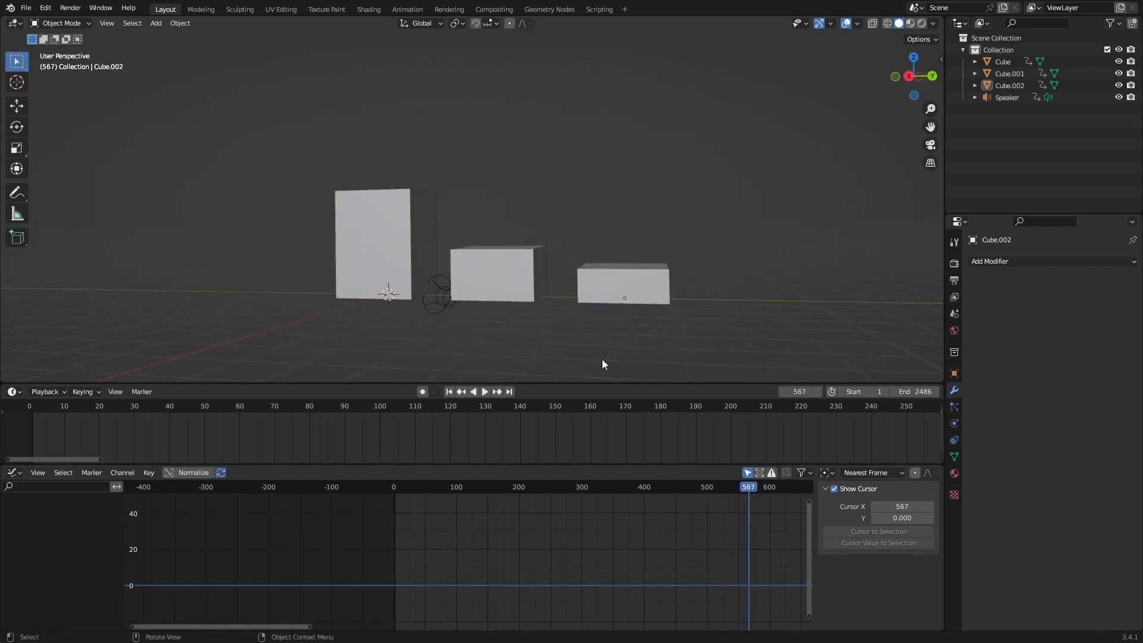
left_click(922, 22)
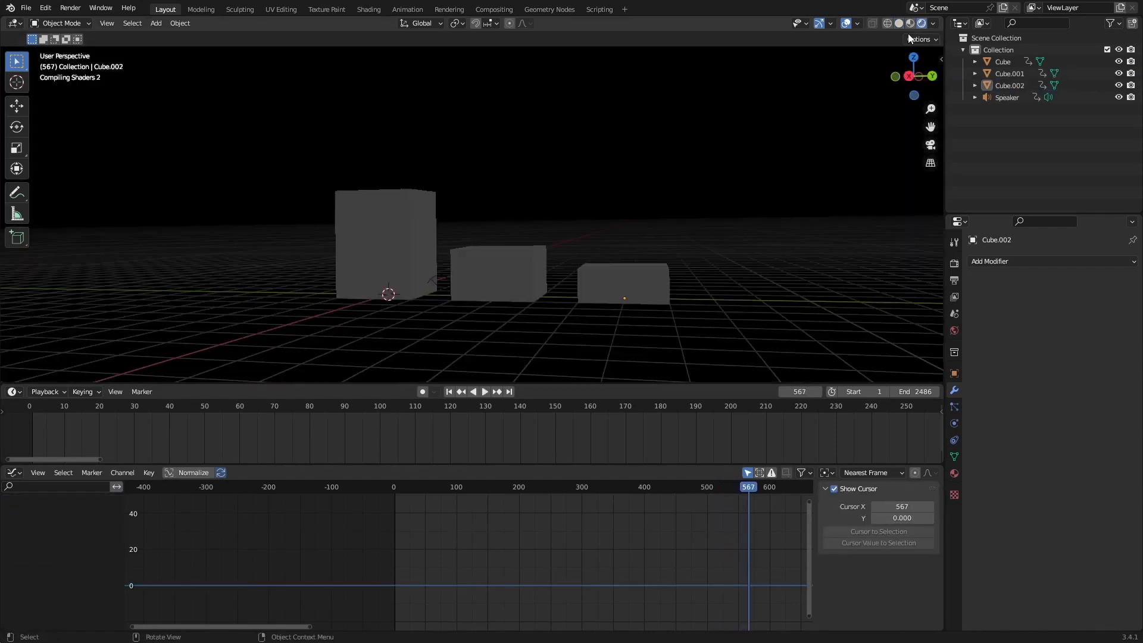
left_click(953, 331)
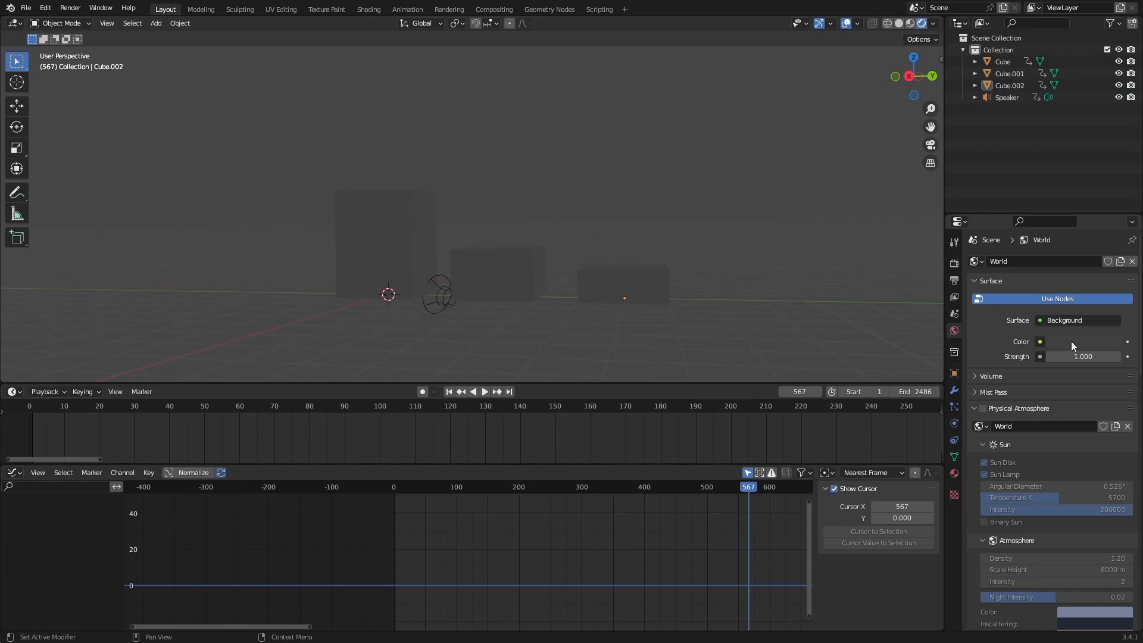
left_click(848, 23)
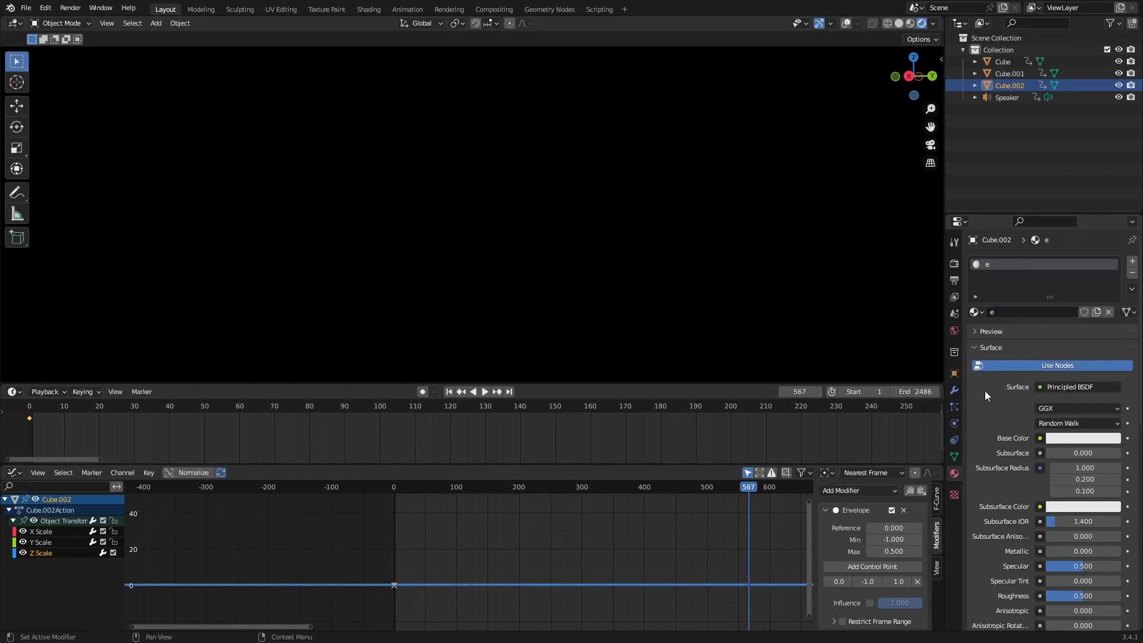
Step: Give the cubes the emission material, enable bloom, and set strength 2.2 with green colour
left_click(1009, 72)
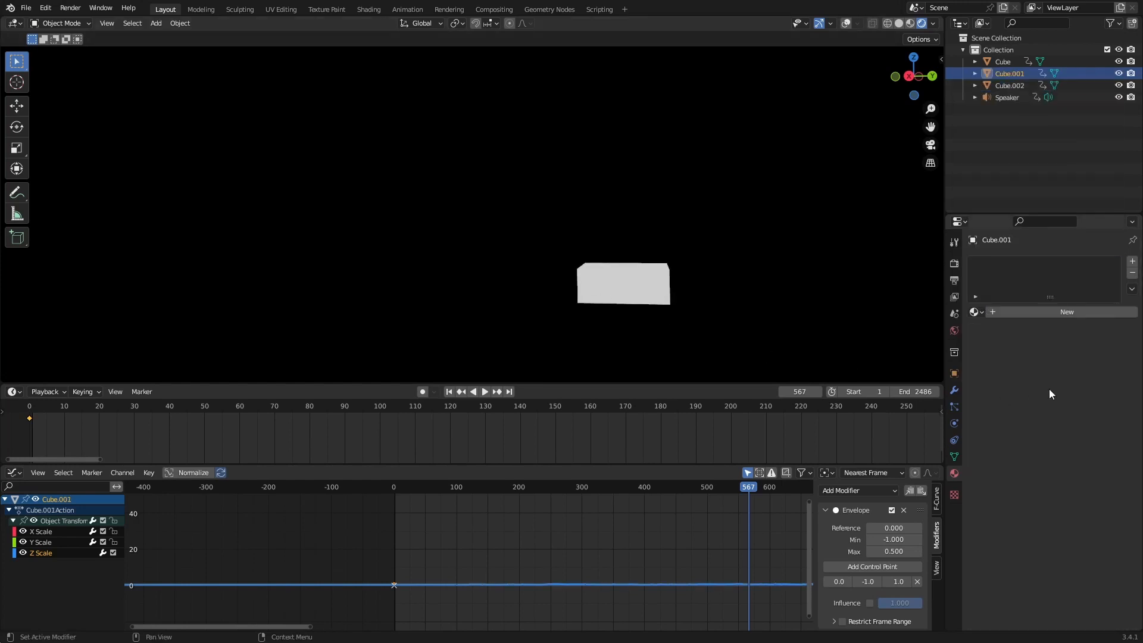
left_click(1004, 62)
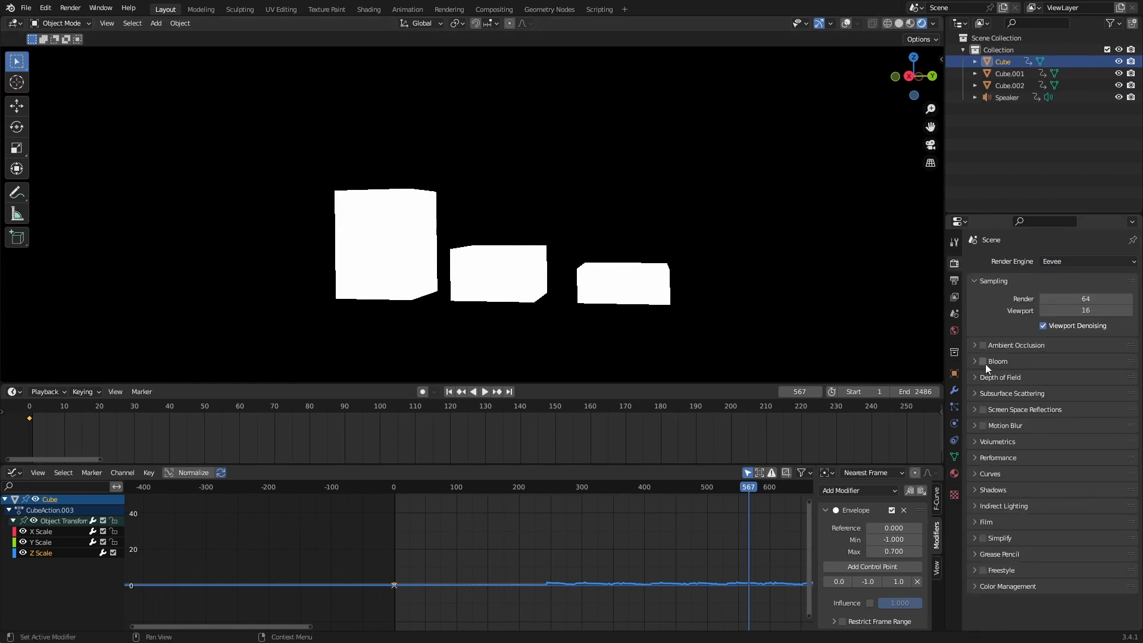
left_click(984, 361)
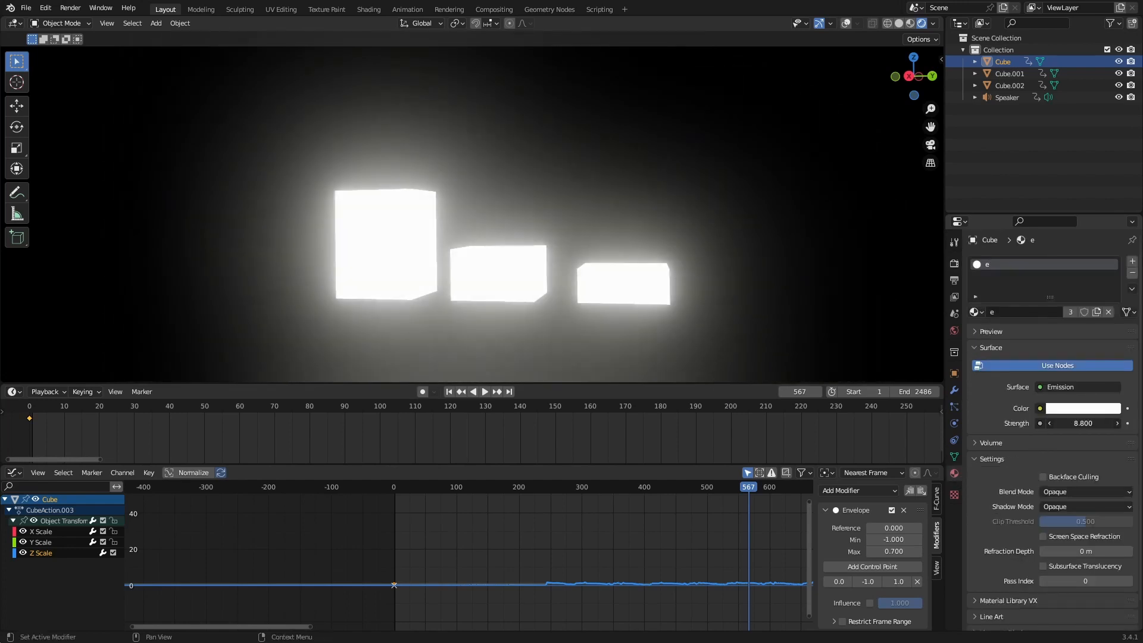
left_click(1082, 423)
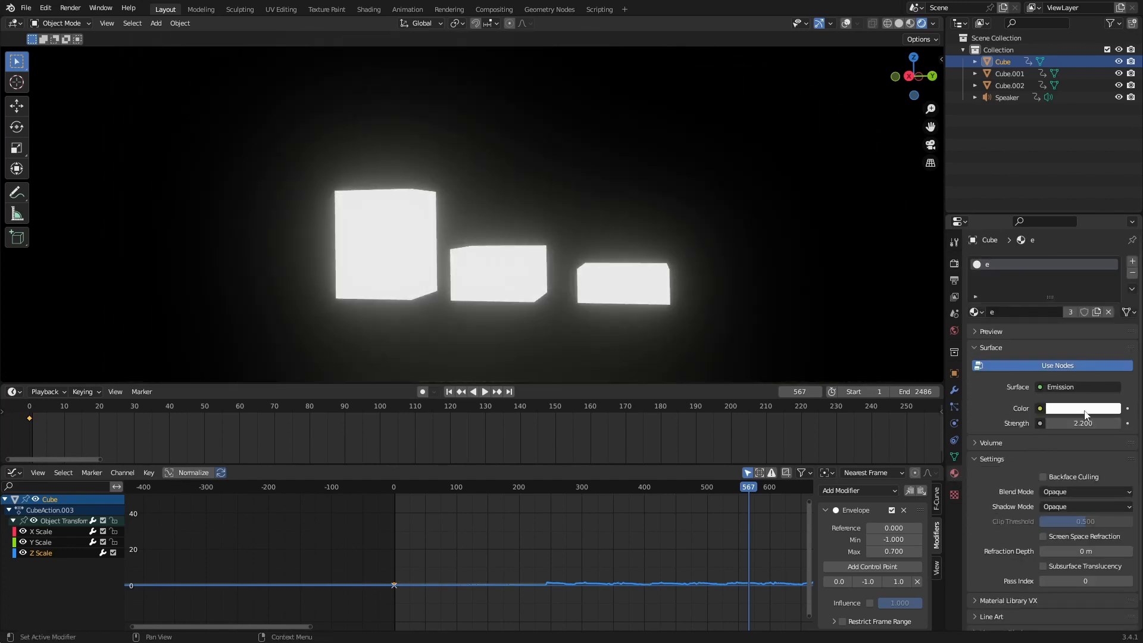
left_click(1083, 408)
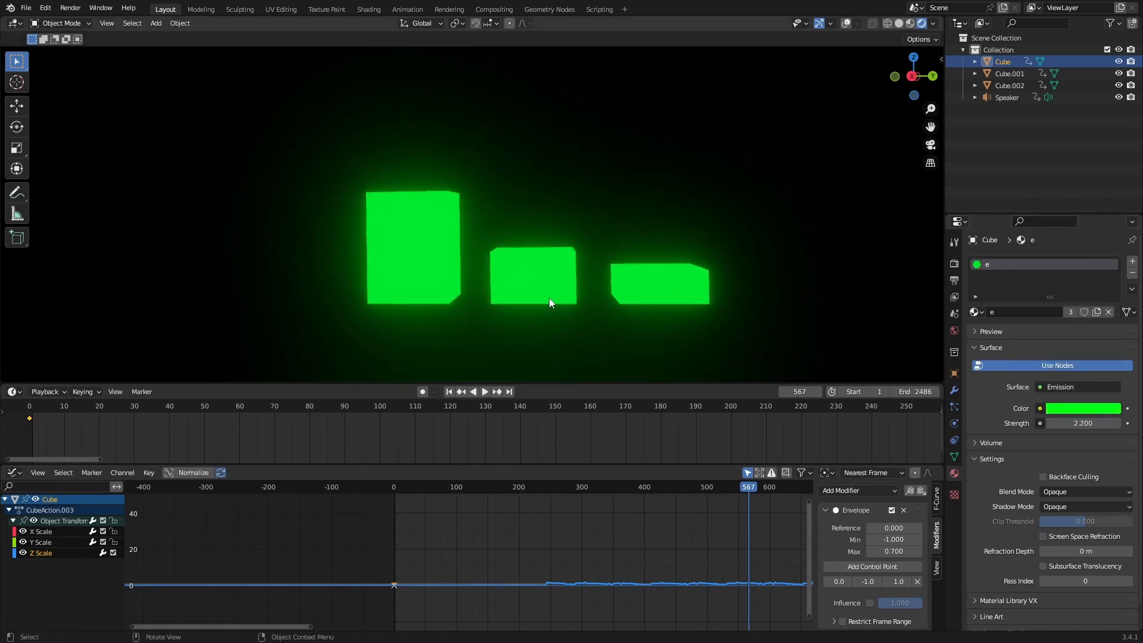
left_click(484, 392)
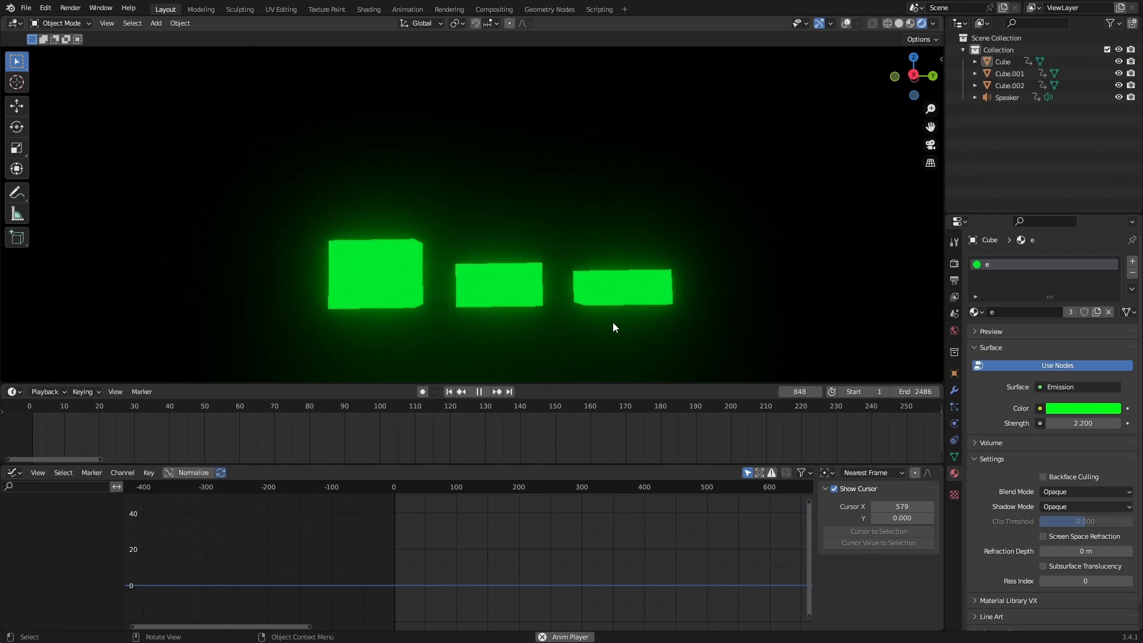
left_click(478, 392)
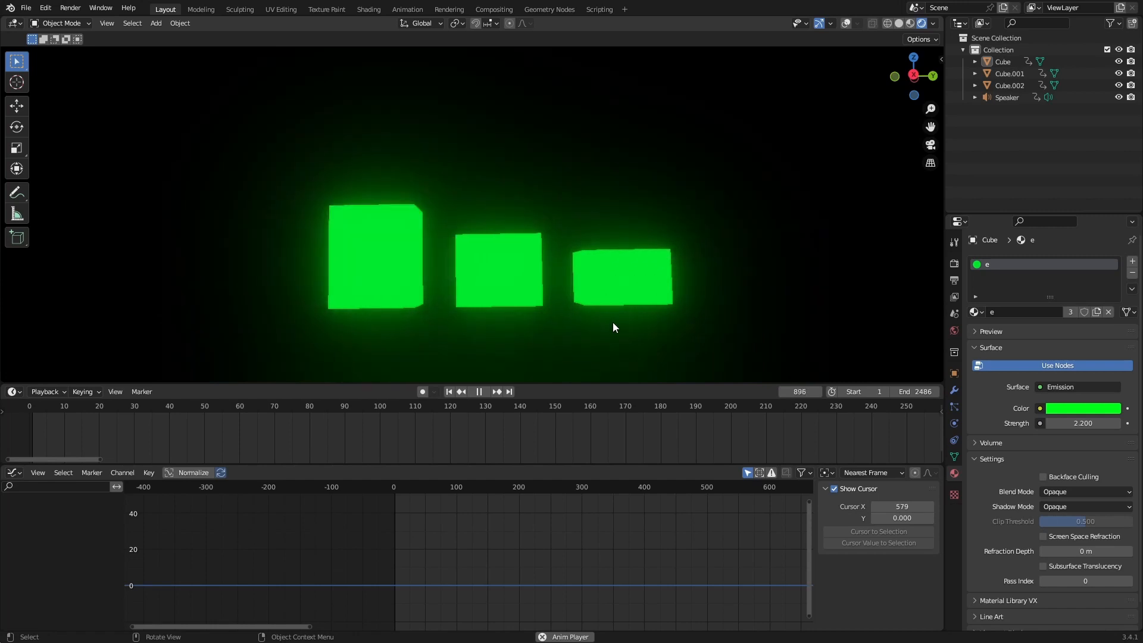
left_click(478, 392)
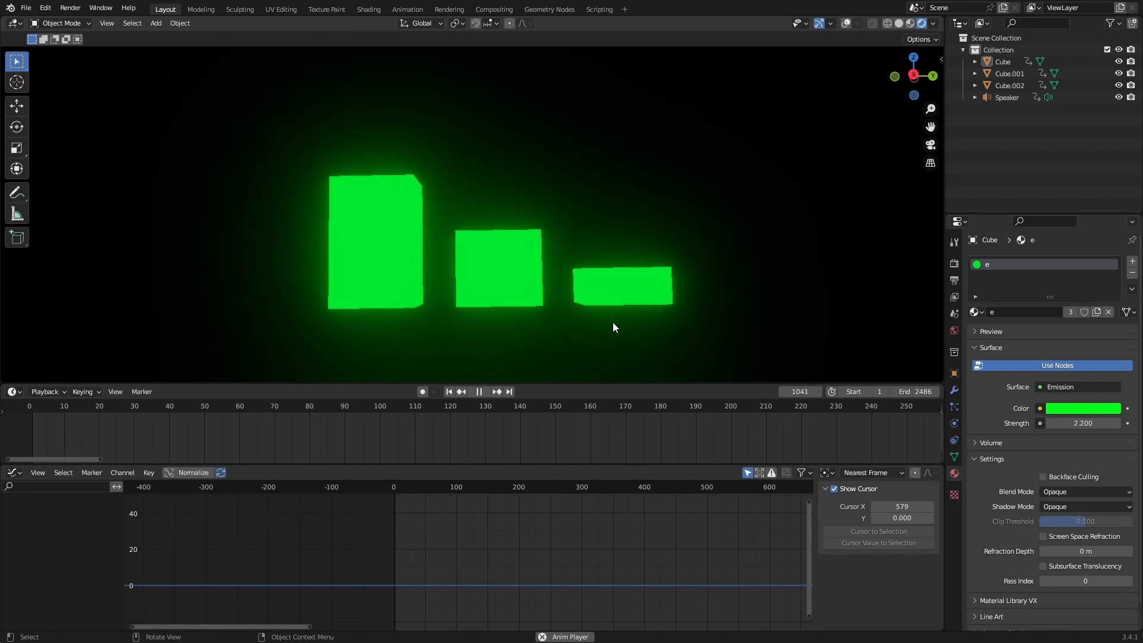
left_click(478, 392)
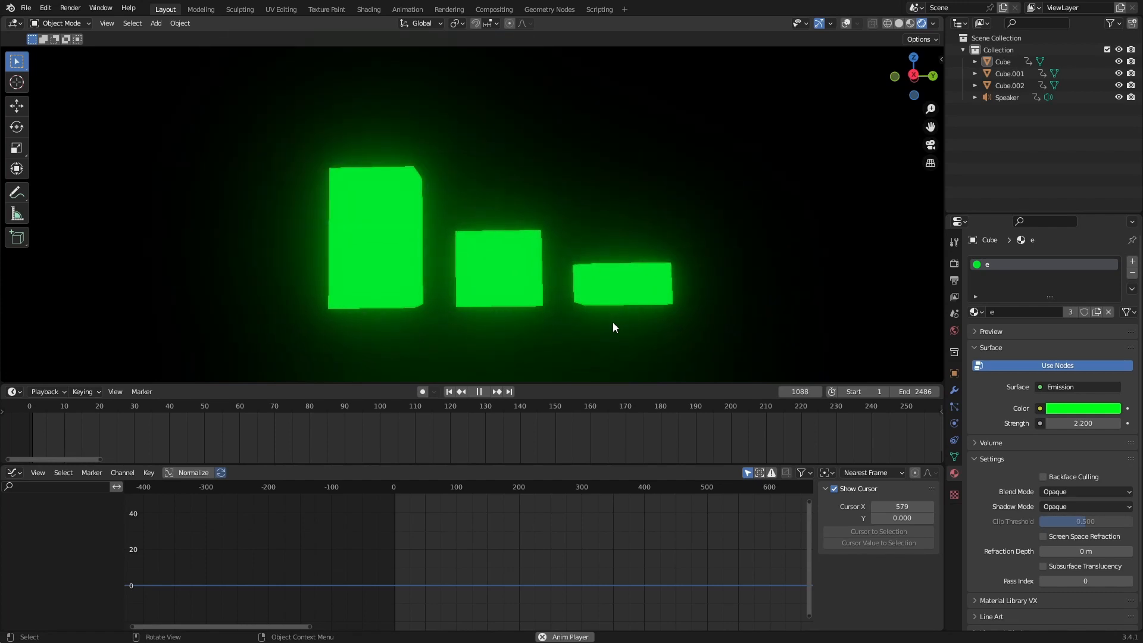
left_click(479, 392)
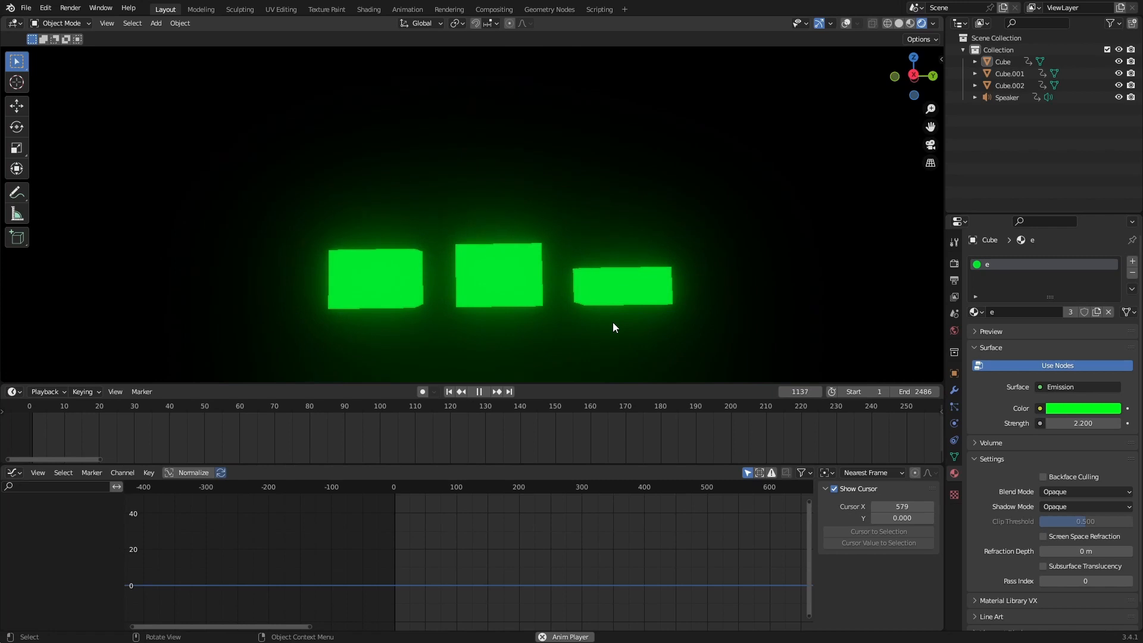